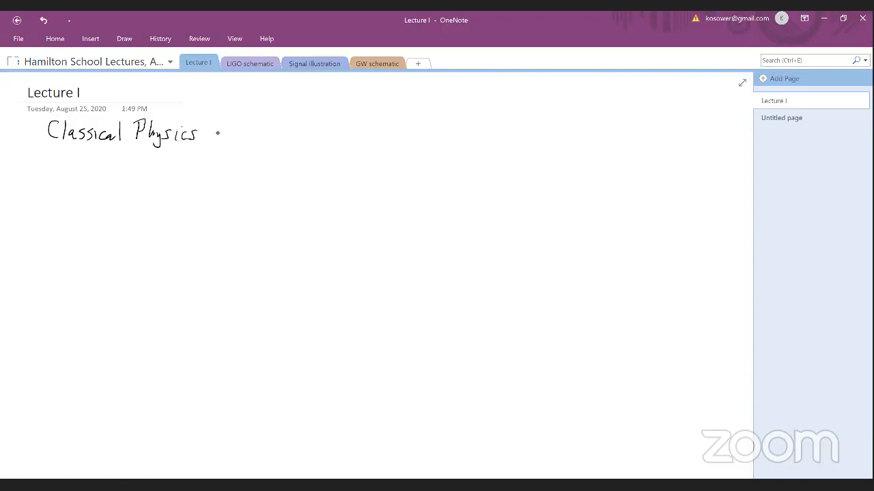
# Ink the title 'Classical Physics from Scattering Amplitudes' under the Lecture I heading
pyautogui.moveTo(219, 134); pyautogui.dragTo(334, 133)
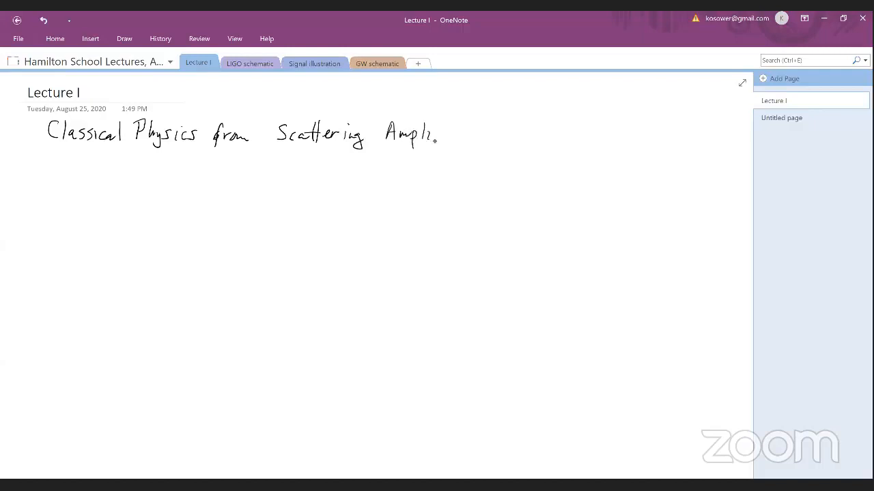
pyautogui.write('tudes')
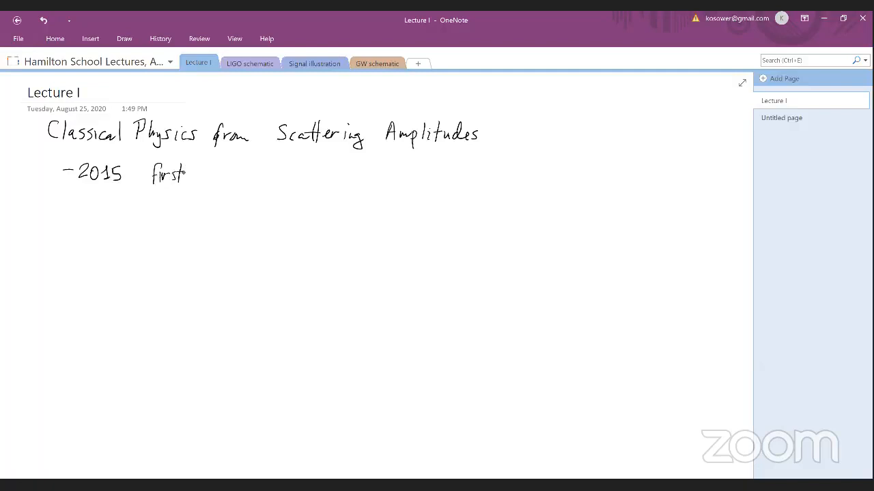
# Ink the bullet '-2015 first "shaking" at LIGO' beneath the title
pyautogui.write('"shaking')
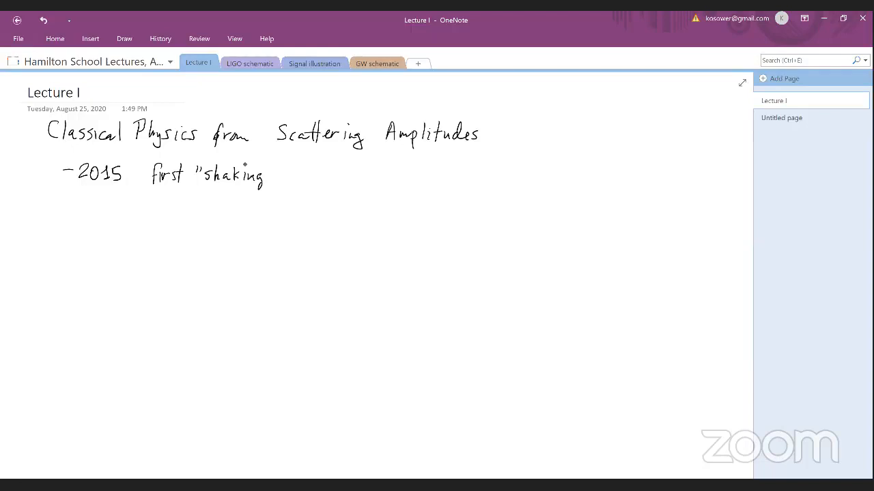
pyautogui.write('at LIGO')
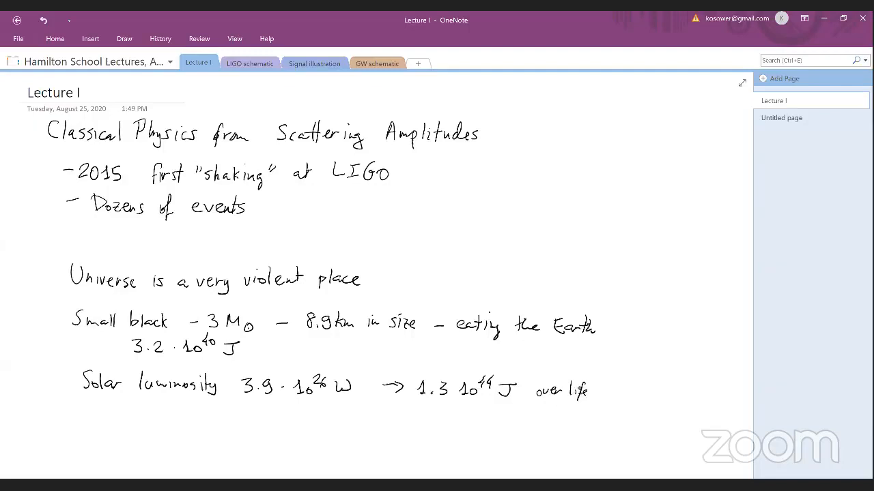
# Ink 'Solar luminosity 3.9·10^26 W → 1.3·10^44 J over lifetime'
pyautogui.write('time')
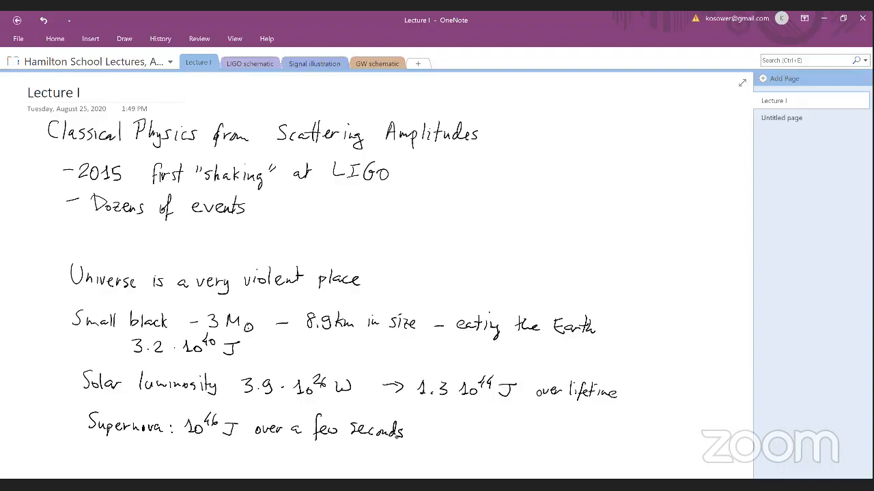
# Ink 'Peak visible luminosity 5·10^36 W', comparable to a galaxy, under the supernova line
pyautogui.write('Pe')
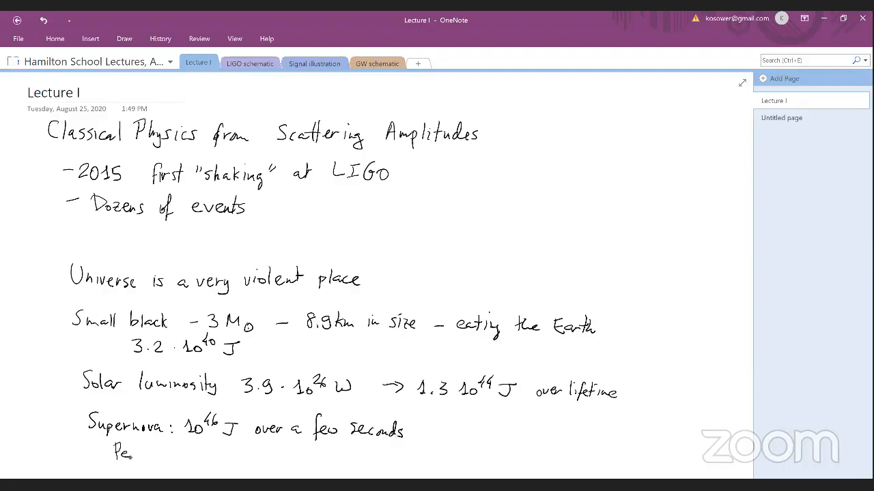
pyautogui.write('Peak visible l')
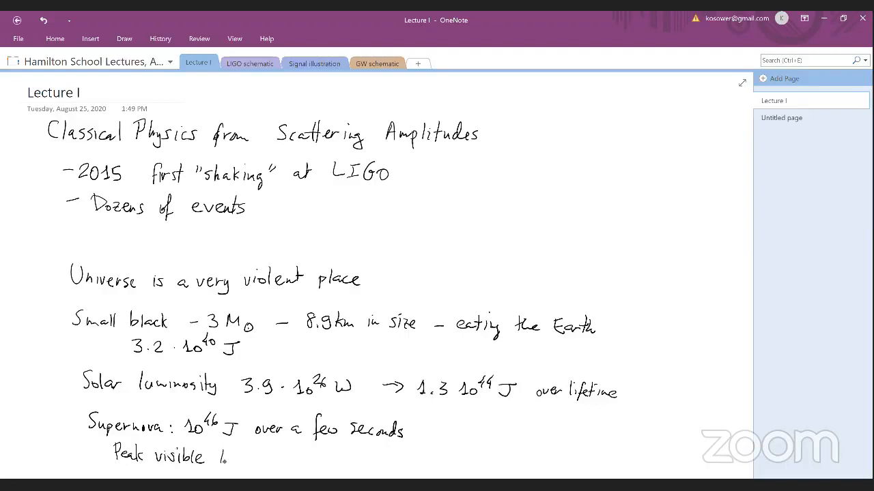
pyautogui.write('luminosity 5·10^36 W ~ galaxy')
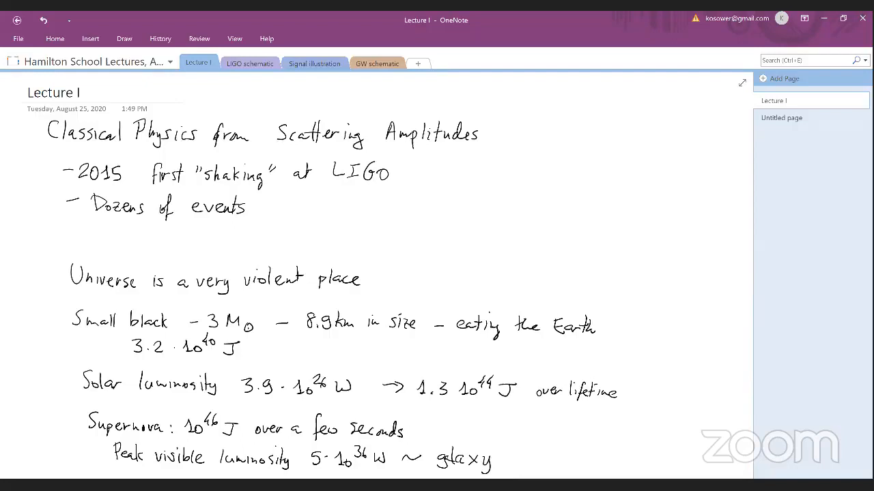
# Add a new blank page for the supercluster and black hole luminosity notes
pyautogui.click(784, 77)
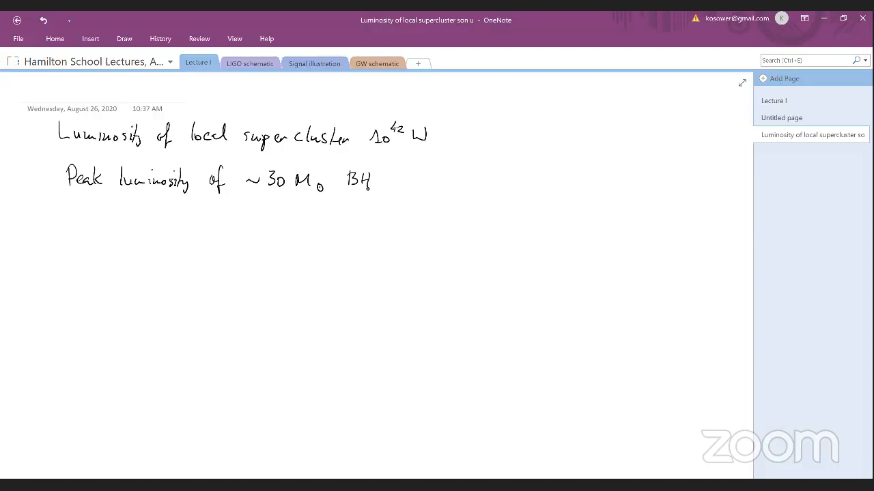
# Ink the black hole peak luminosity 4·10^49 W, more than the visible universe
pyautogui.moveTo(232, 218); pyautogui.dragTo(270, 221)
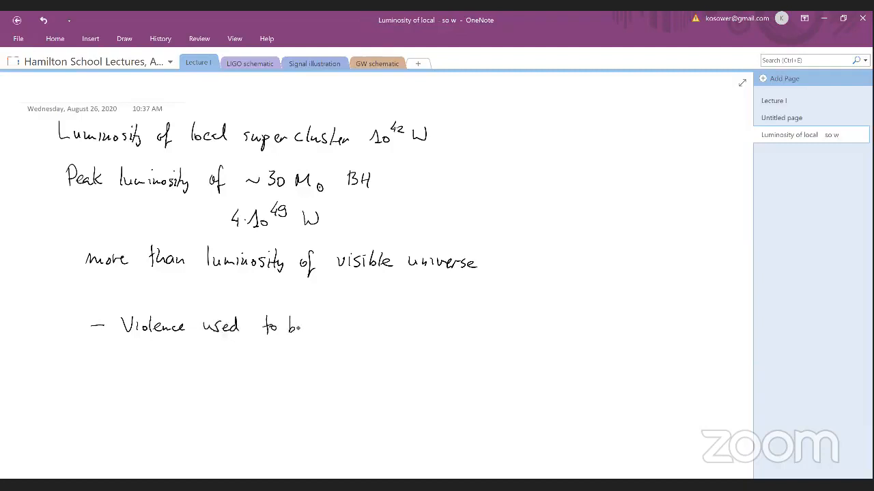
# Finish inking 'Violence used to be invisible – gravitational radiation'
pyautogui.write('be invisible – gravitational radiation')
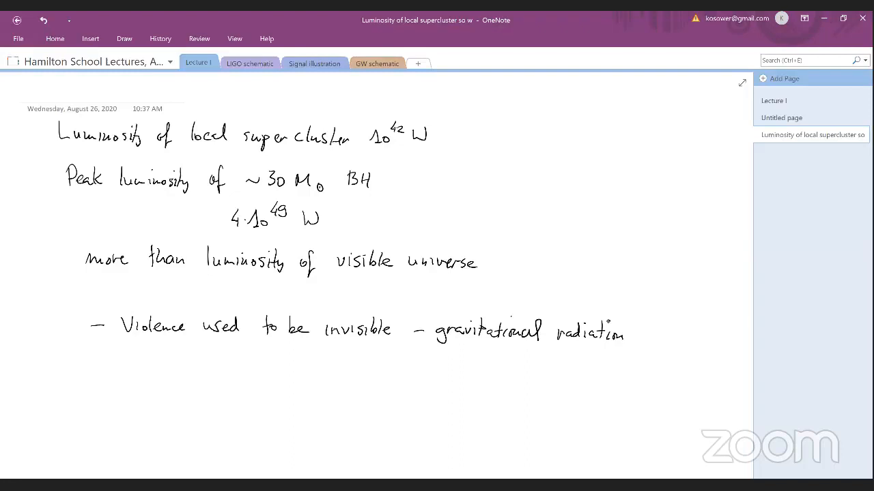
# Consult the LIGO interferometer diagram page, then return to the Lecture I section
pyautogui.click(248, 64)
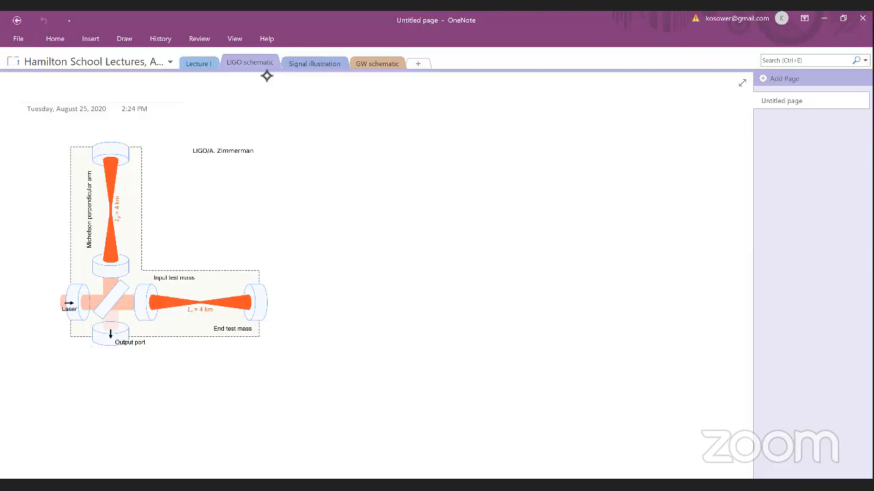
pyautogui.click(198, 63)
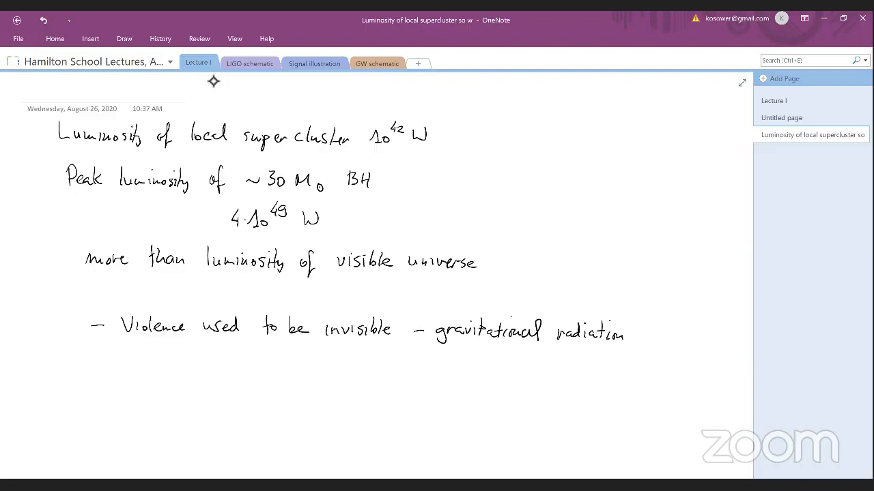
# Add a new blank page for the Future GW observatories notes
pyautogui.click(783, 77)
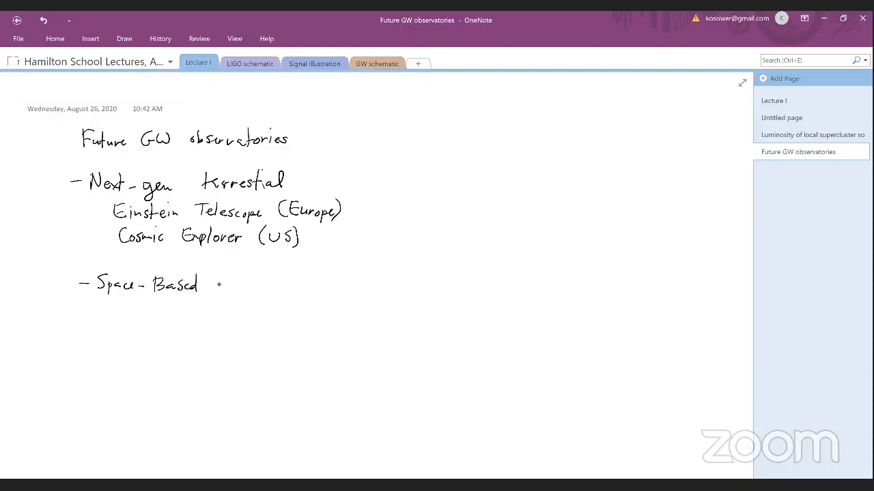
# Ink '(solar-system)', 'LISA ~ 2035' and '→ supermassive BH' under Space-Based
pyautogui.write('(solar-system')
pyautogui.write('LISA ~')
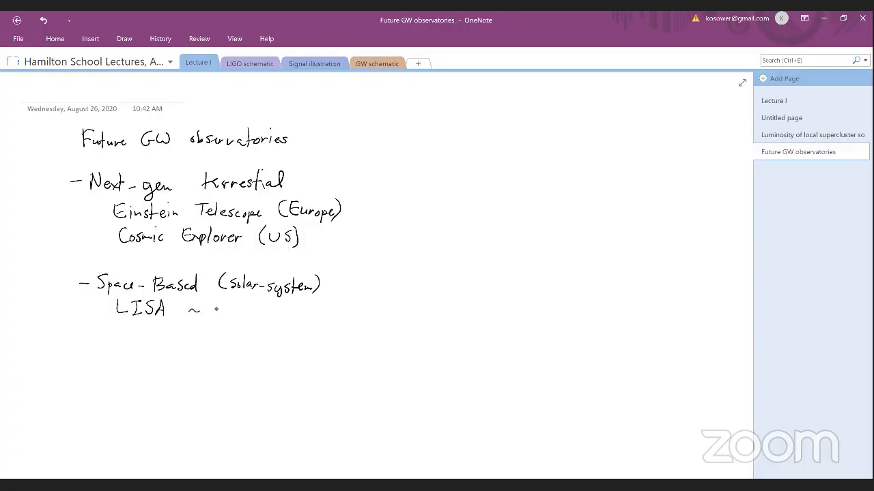
pyautogui.write('2035')
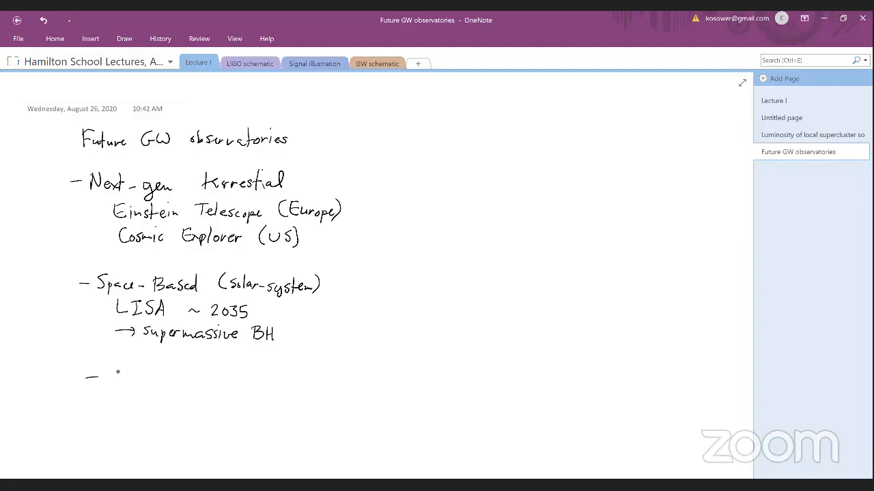
# Handwrite 'Space-Based (Galactic) IPTA long-term observations of neutron star' and 'Cold-Atom Interferometry — Idea stage'
pyautogui.write('Space - Based (Galactic')
pyautogui.write('IPTA long-term observations of ')
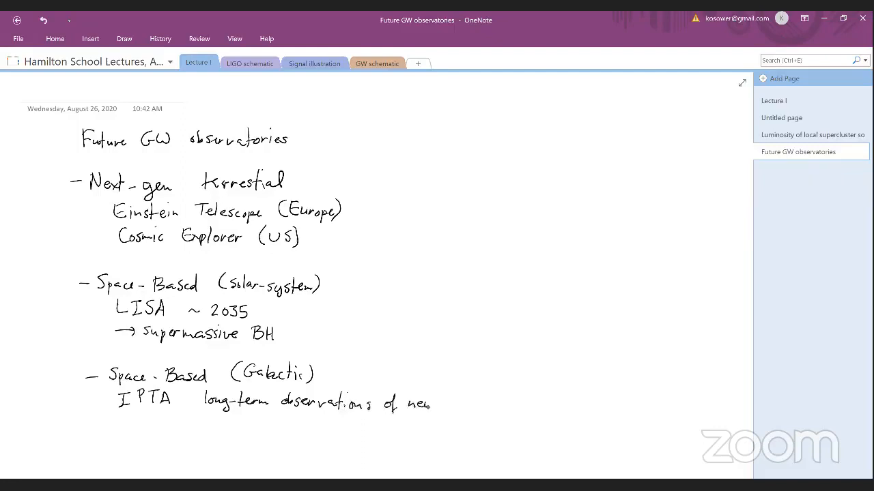
pyautogui.write('neutron star')
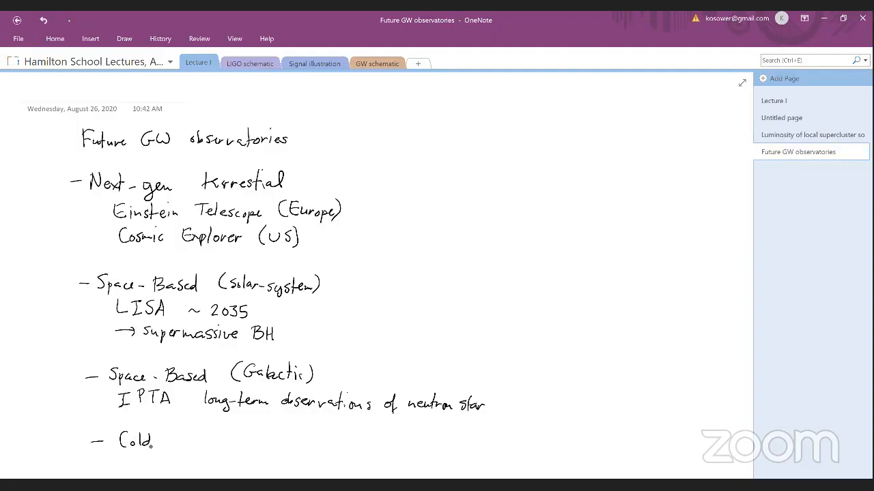
pyautogui.write('- Atom I')
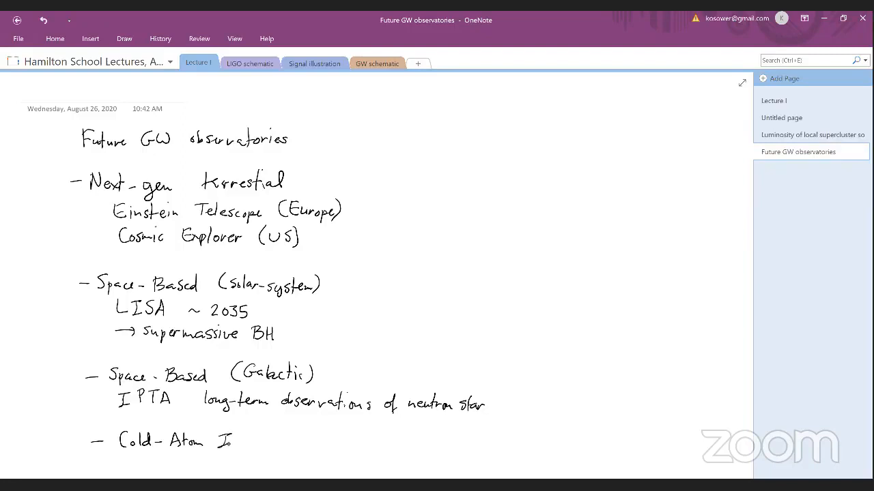
pyautogui.write('Interferometry')
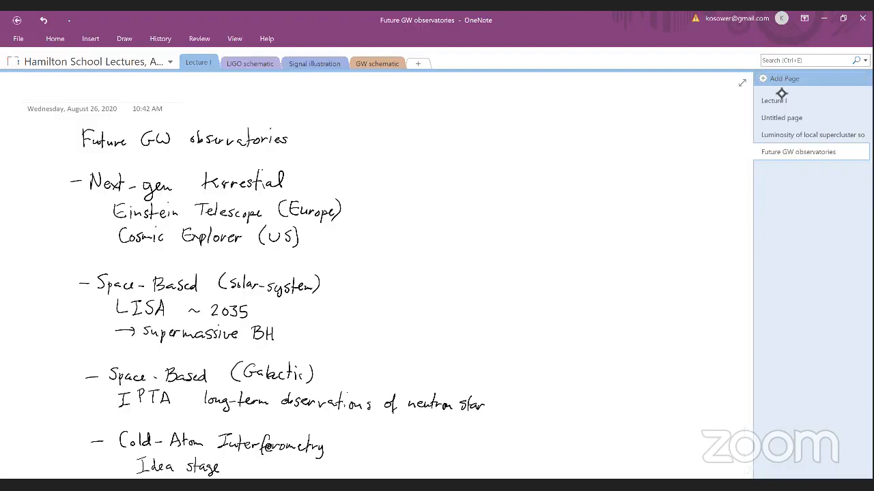
# Start a Science Goals page and handwrite bullets on presence of heavy compact objects and neutron stars
pyautogui.click(783, 78)
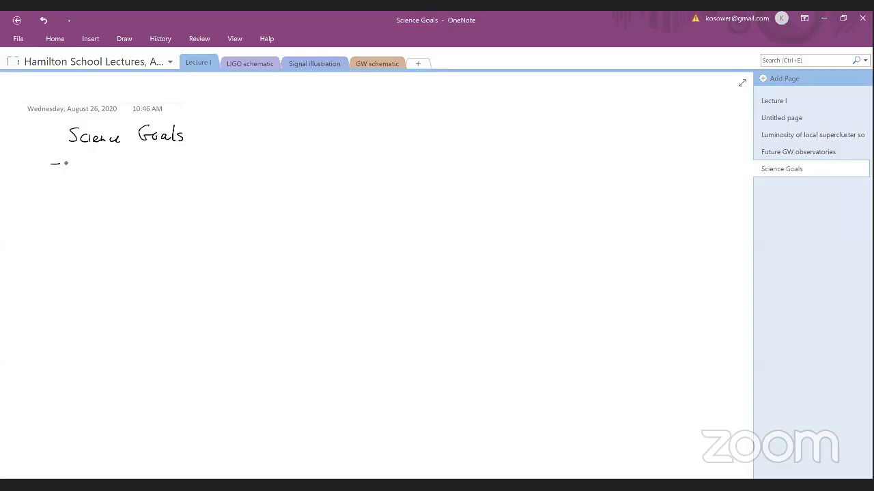
pyautogui.write('Presence and distribution of heavy compact objects')
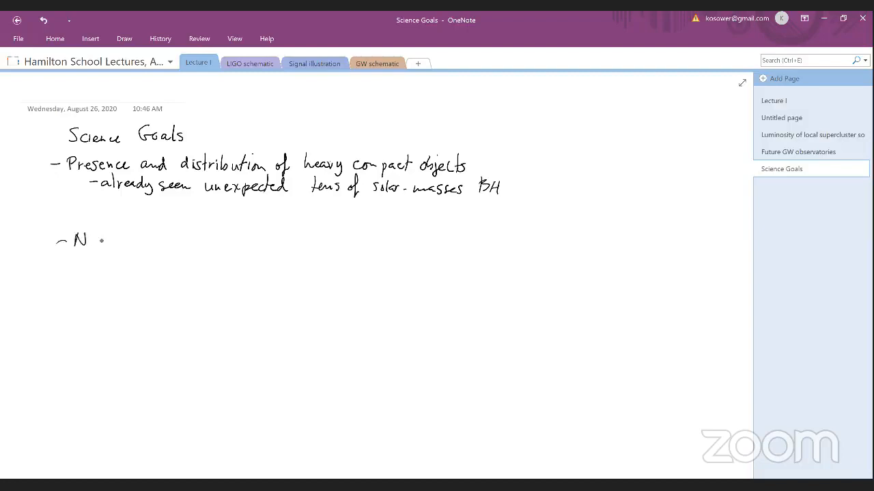
pyautogui.write('Neutron stars')
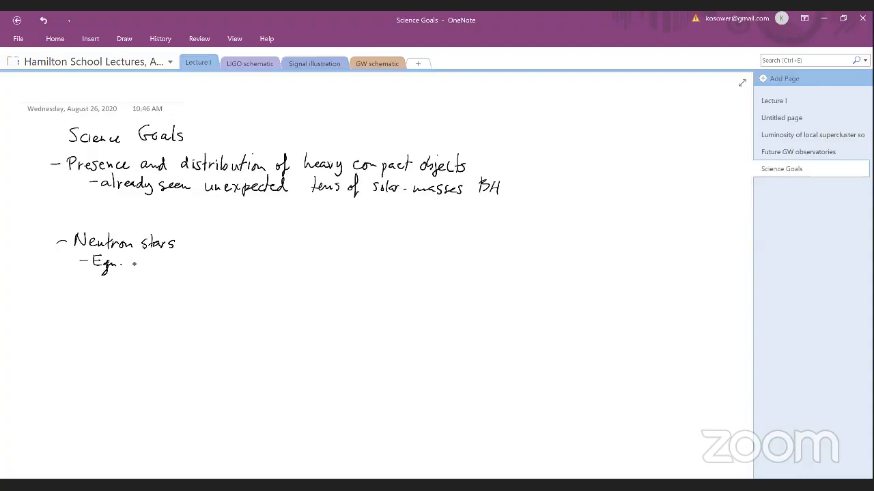
pyautogui.write('of stars')
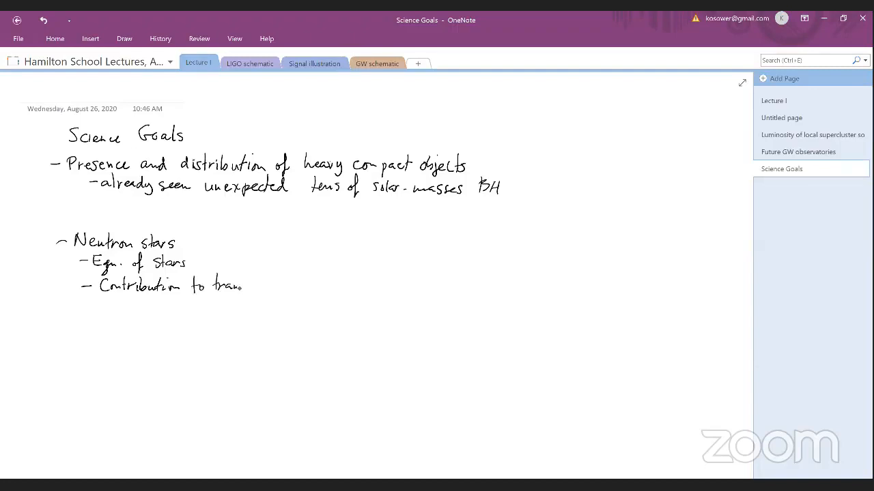
# Handwrite neutron-star sub-bullets on trans-ferric element production and begin the exotic compact objects line
pyautogui.write('transferris element product')
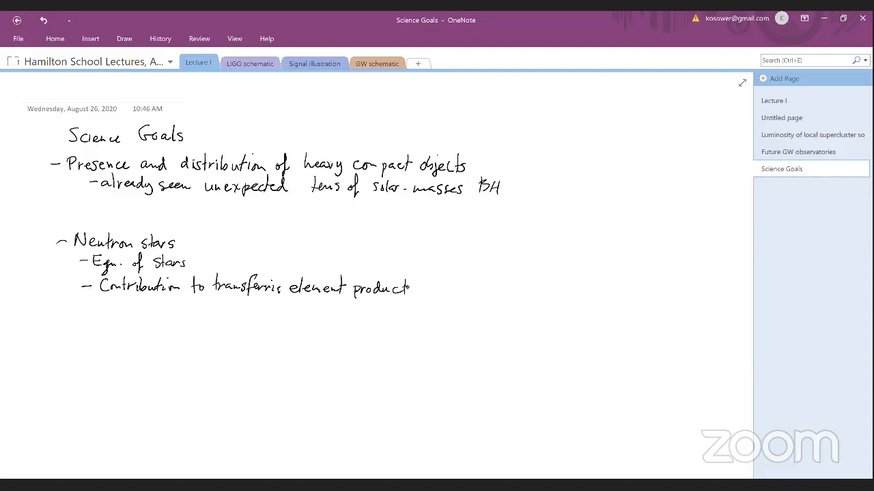
pyautogui.write('ion')
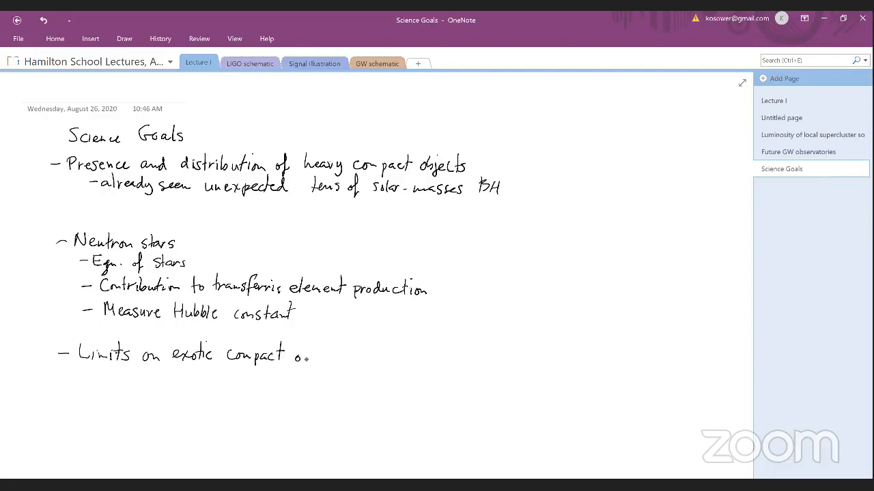
pyautogui.write('objects')
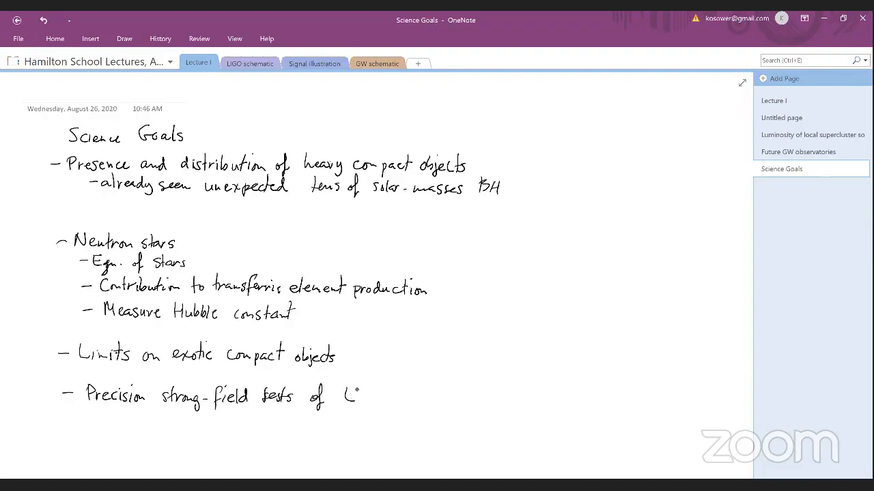
# Handwrite 'strong-field tests of Einstein's theory' and 'Insight into quantum gravity' bullets
pyautogui.write("Einstein's theory")
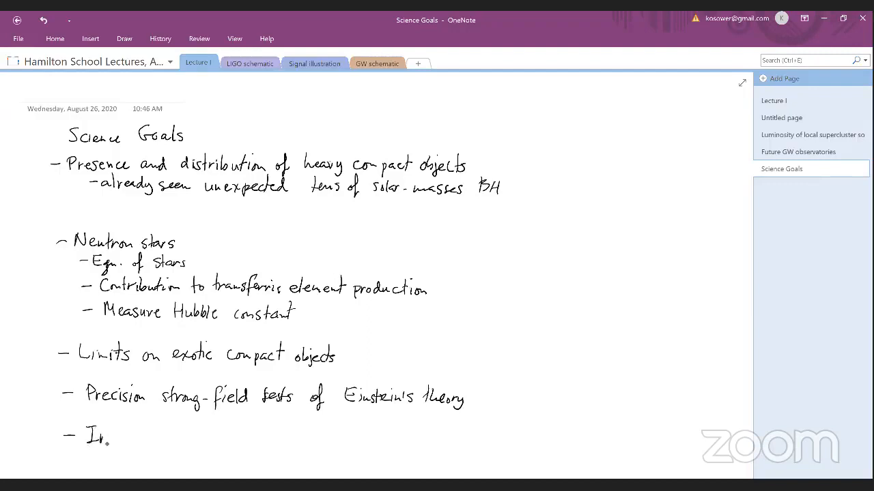
pyautogui.write('Insight into')
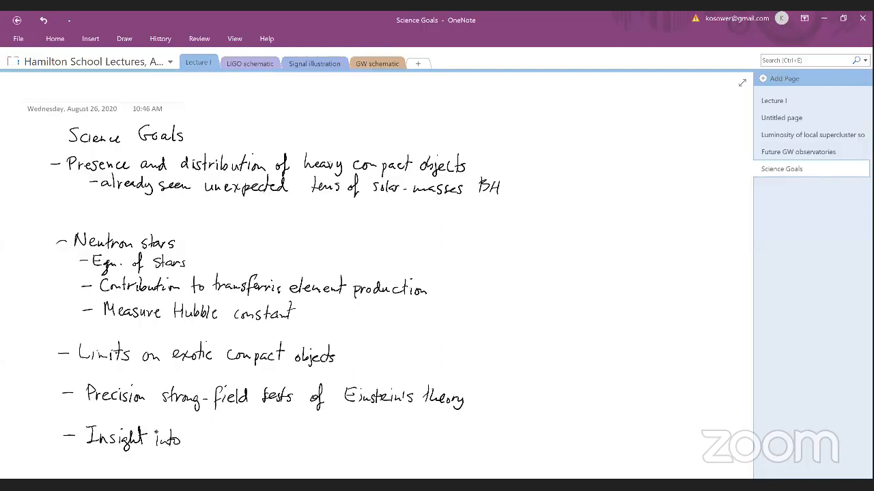
pyautogui.write('quantum gravity')
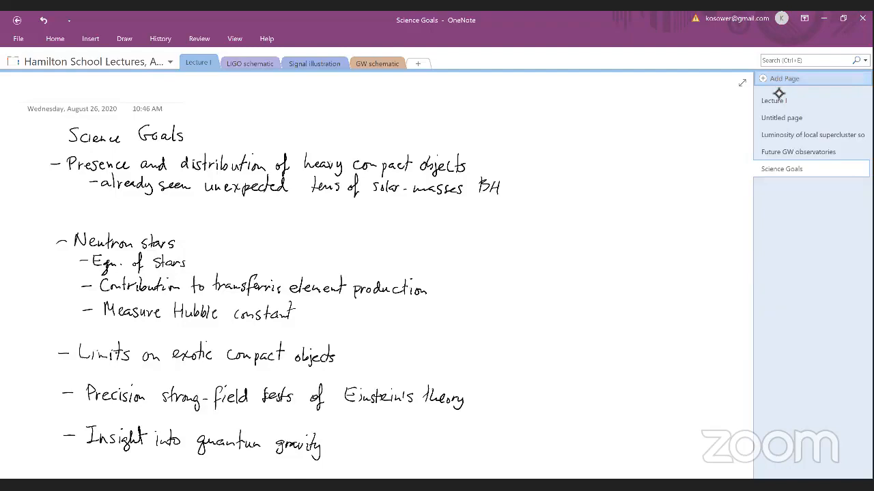
# Add a new blank untitled page at the end of the Lecture I section
pyautogui.click(784, 78)
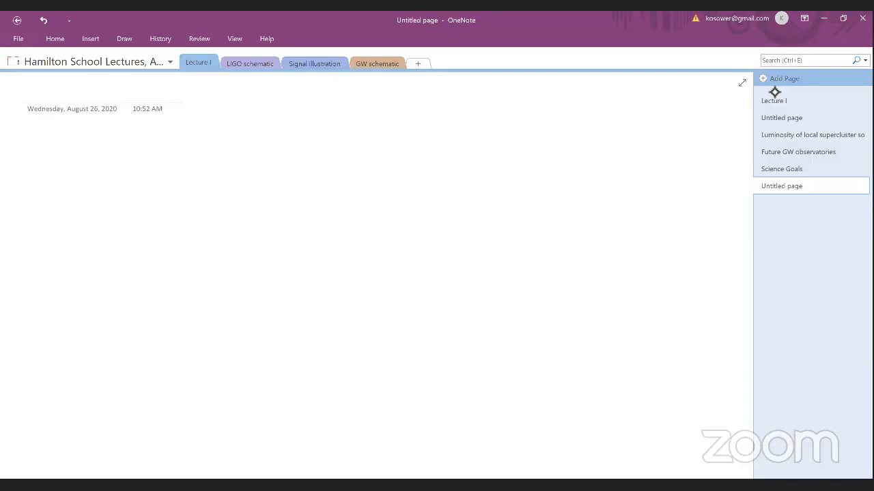
# Open the LIGO schematic section tab, then return to the notes section
pyautogui.click(249, 63)
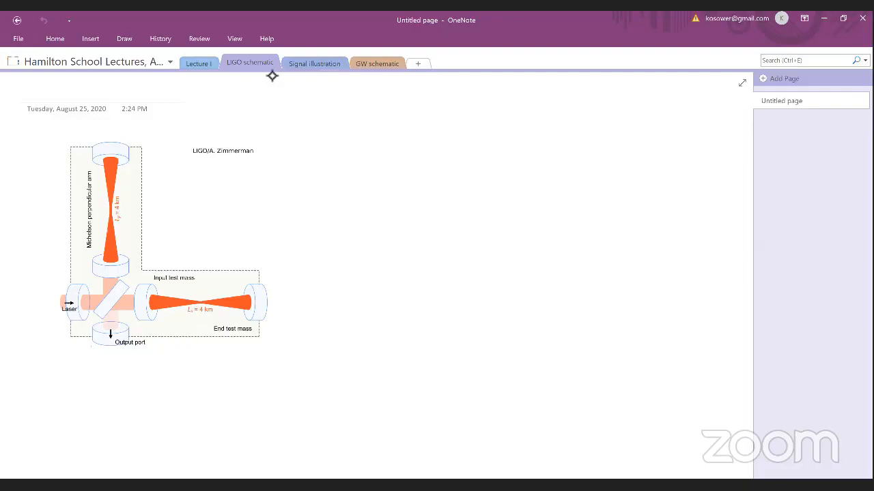
pyautogui.click(198, 63)
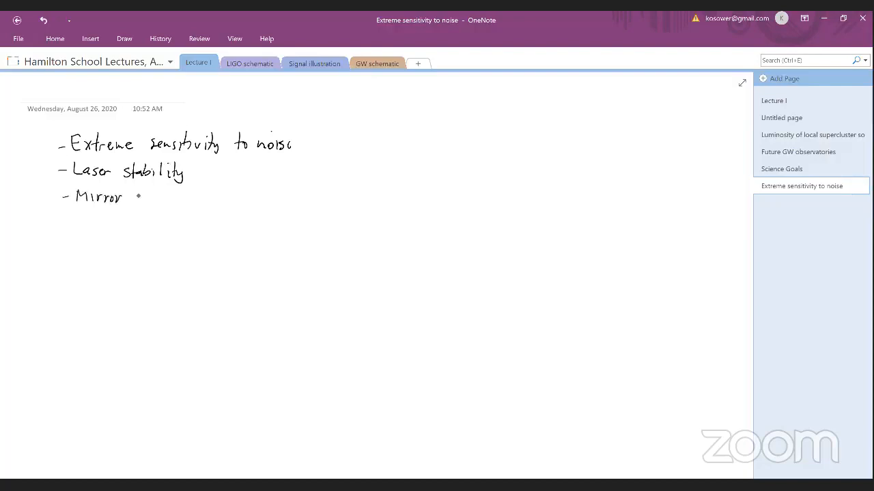
# Handwrite the mirror quality and world's third-largest vacuum chamber bullets
pyautogui.write('quality')
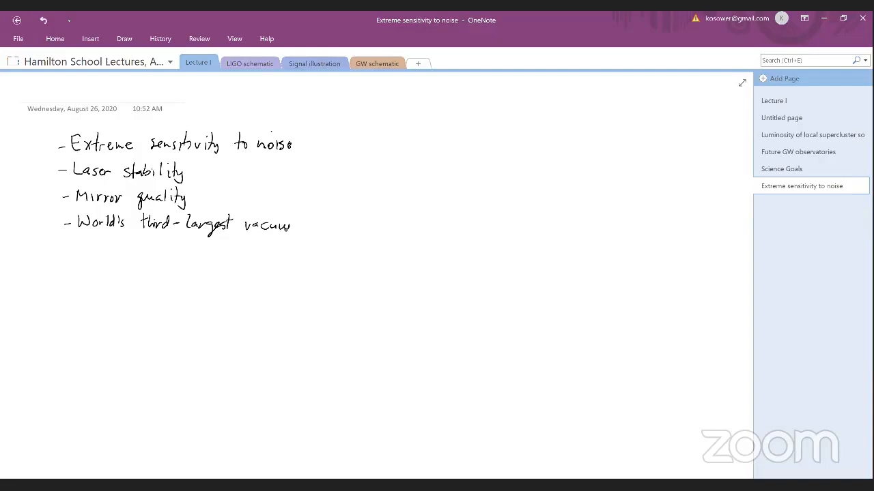
pyautogui.write('chamber')
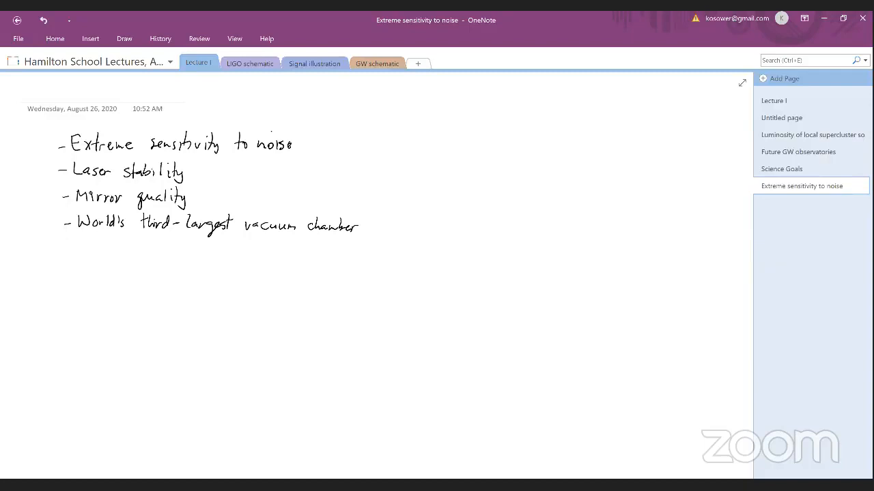
# Handwrite 'Correlate different detectors (≥3 detectors)' and begin the 'Noise level ~400 times larger than signal' line
pyautogui.write('Correla')
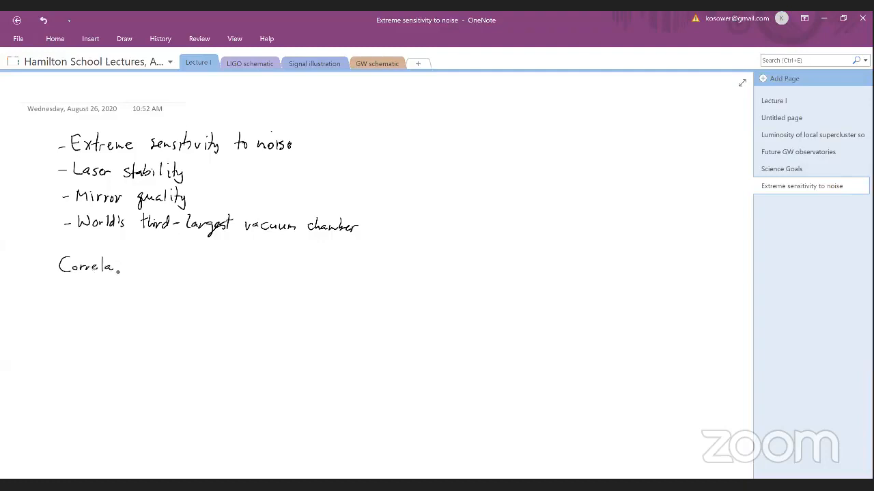
pyautogui.write('te differen)')
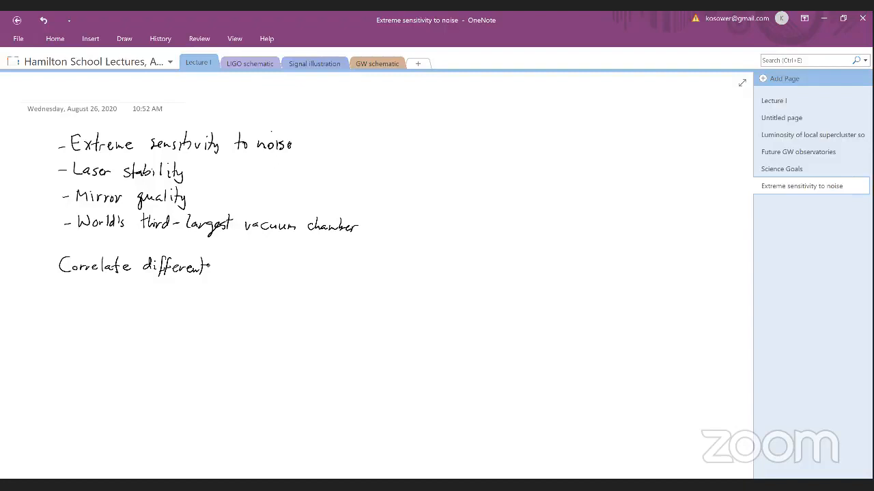
pyautogui.write('detectors')
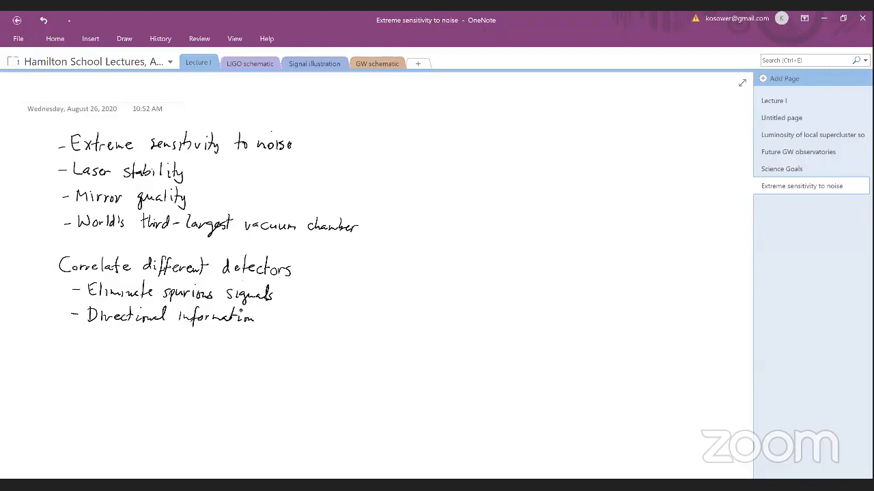
pyautogui.write('(≥3 detectors)')
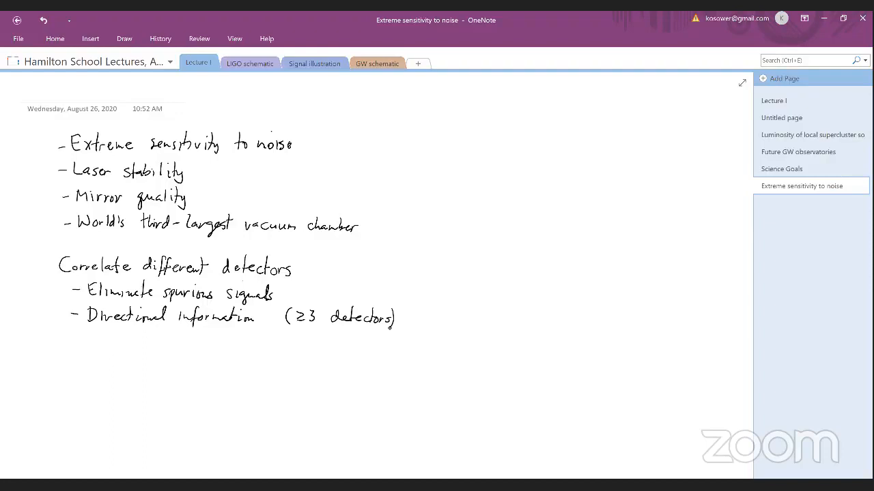
pyautogui.write('N')
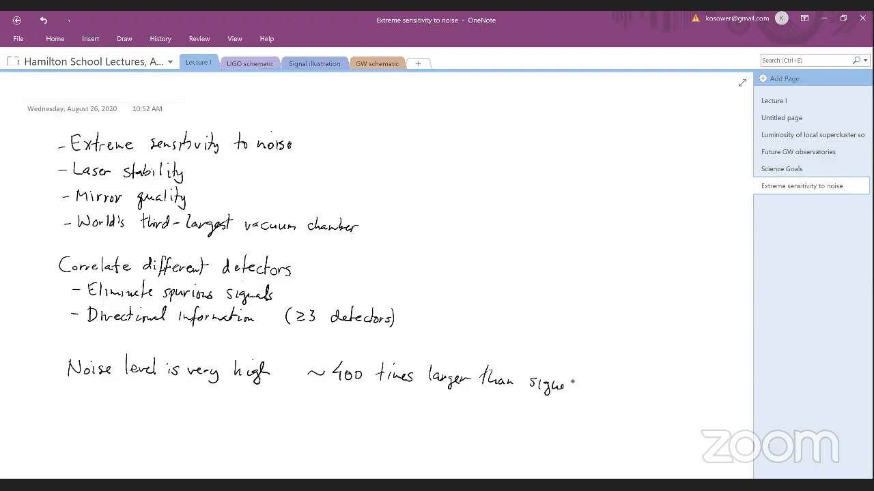
pyautogui.click(314, 64)
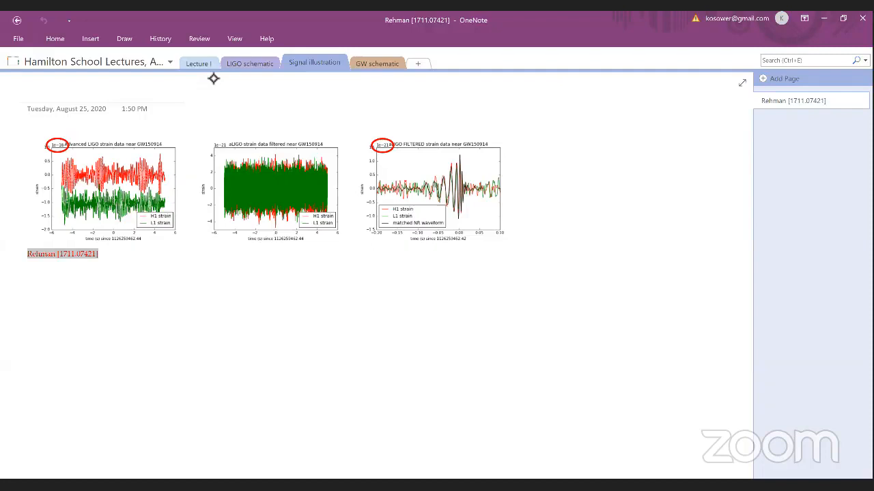
pyautogui.click(802, 185)
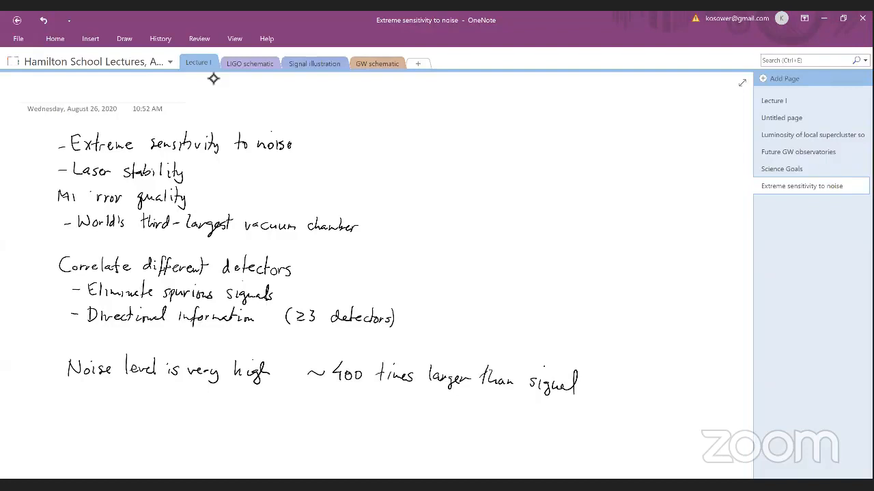
pyautogui.click(314, 62)
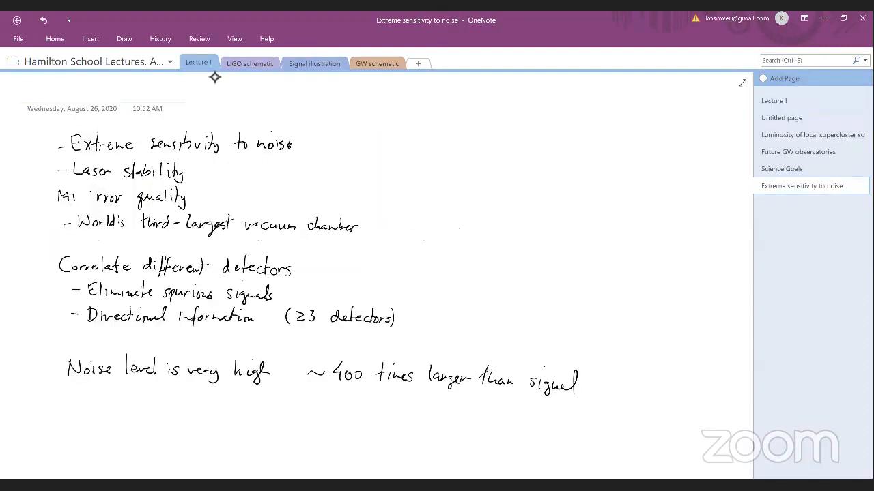
pyautogui.click(784, 78)
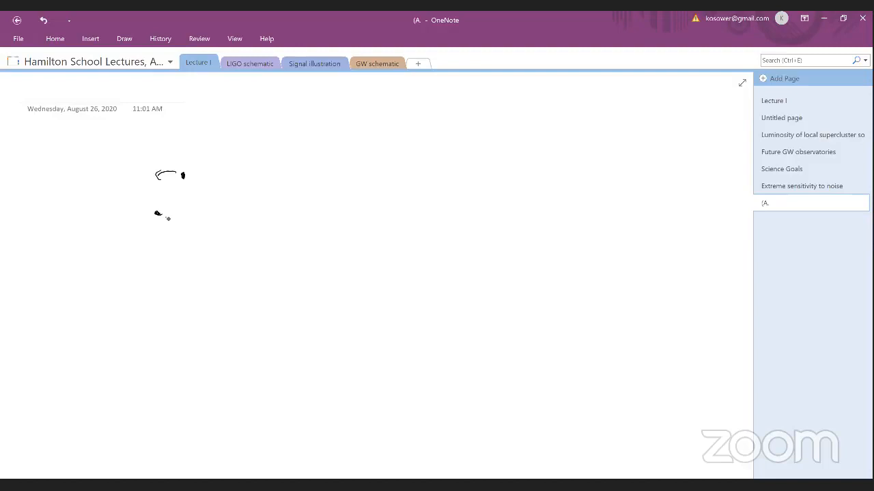
# Sketch the chirp waveform with a vertical stroke, a rectangle and a horizontal line below the arrows
pyautogui.moveTo(158, 217); pyautogui.dragTo(185, 217)
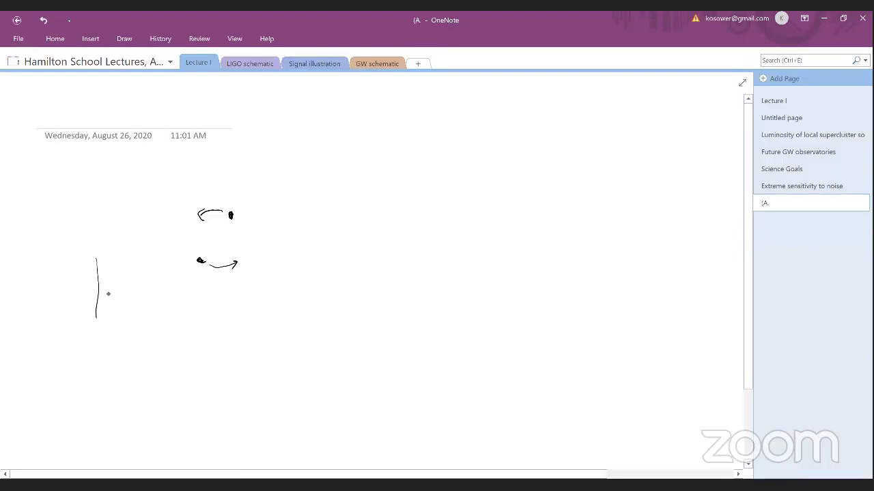
pyautogui.moveTo(99, 307); pyautogui.dragTo(276, 396)
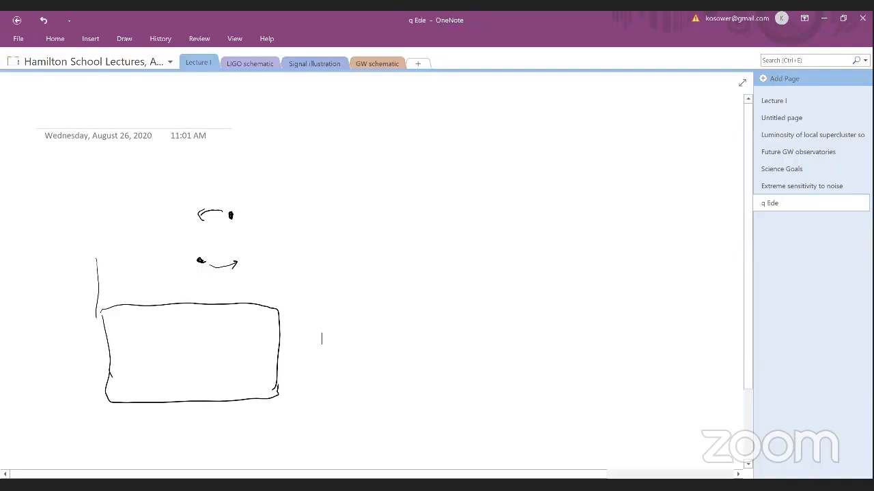
pyautogui.moveTo(125, 354); pyautogui.dragTo(245, 355)
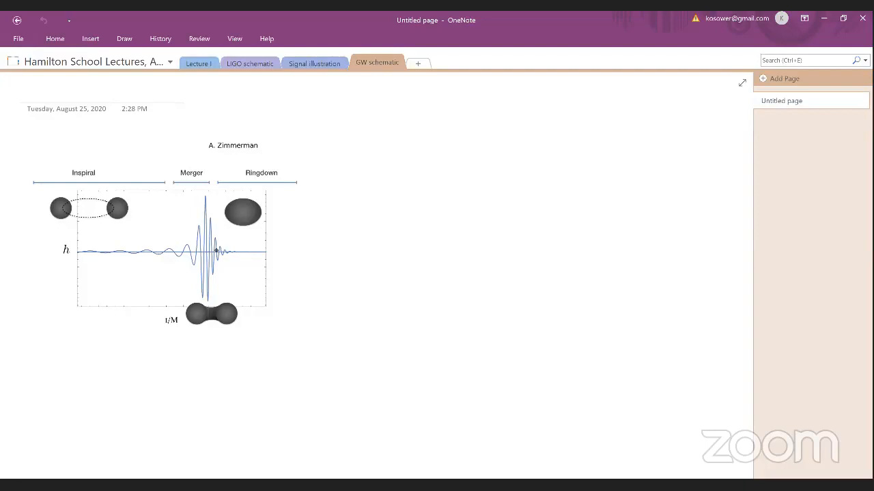
# Start a new blank page for the weak-field perturbation theory heading
pyautogui.click(198, 63)
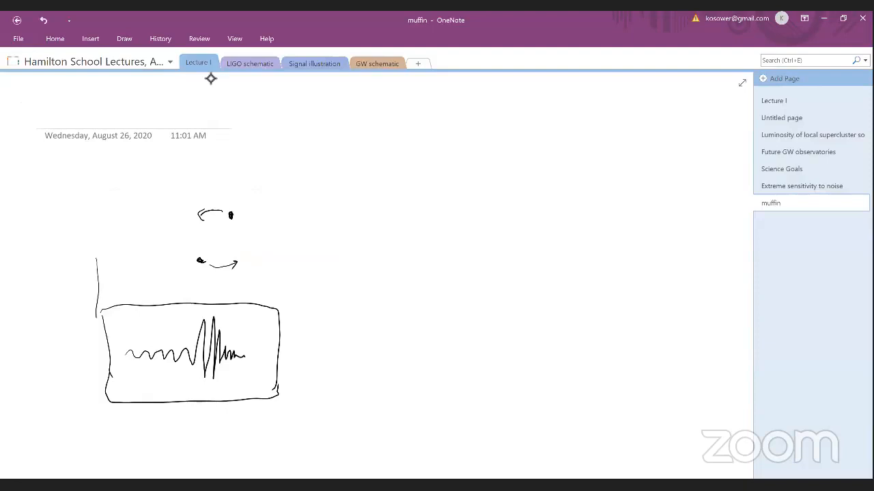
pyautogui.click(783, 78)
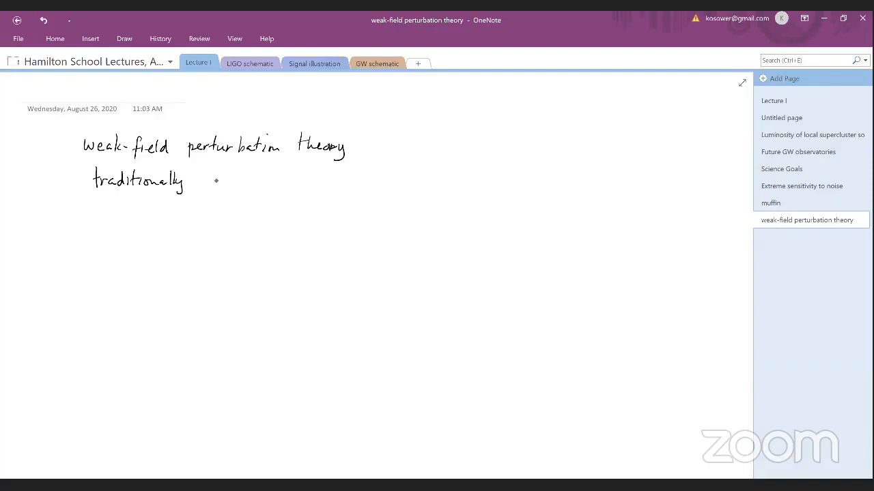
# Handwrite 'post-Newtonian (PN): expand in v', 'field theorists: in powers of G (κ)', 'post-Minkowskian (PM)'
pyautogui.write('post- Newtonian (PN): expand in v')
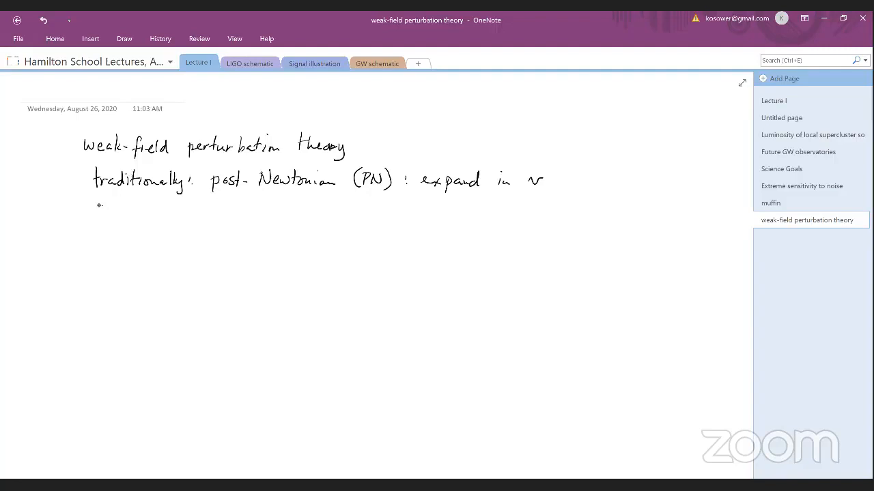
pyautogui.write('field theorists:')
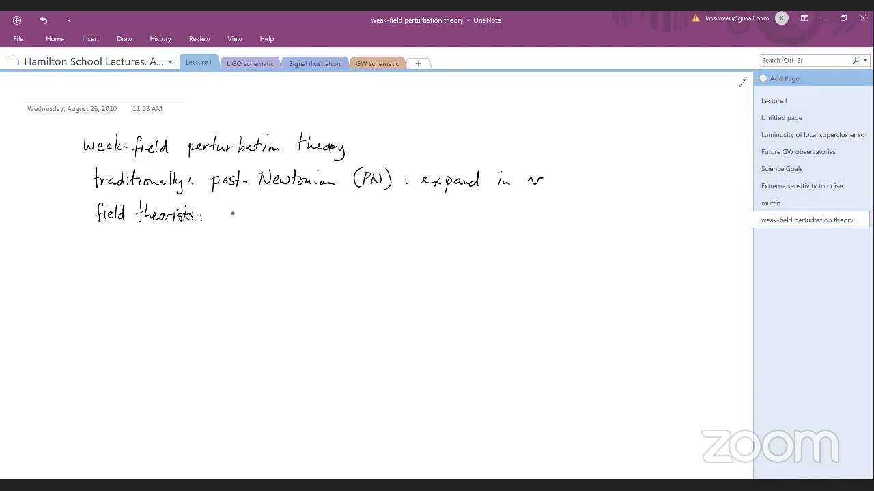
pyautogui.write('in power.')
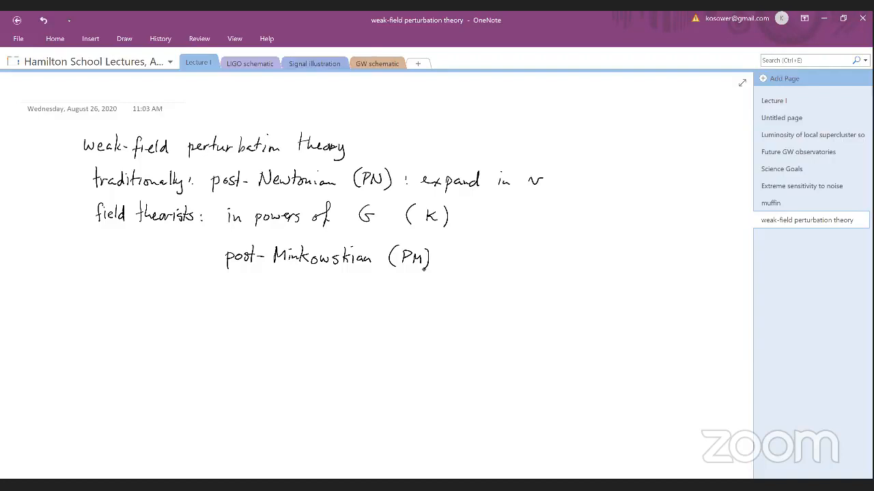
# Strike out 'Minkowskian' in red, then write GR equations of motion R_μν − ½g_μν R = 8πG T_μν 'in classical perturbation theory'
pyautogui.click(125, 38)
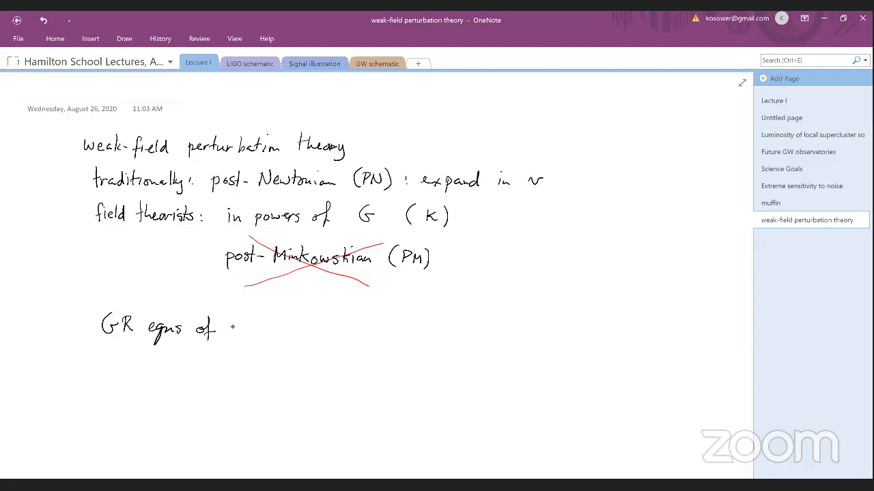
pyautogui.write('motion')
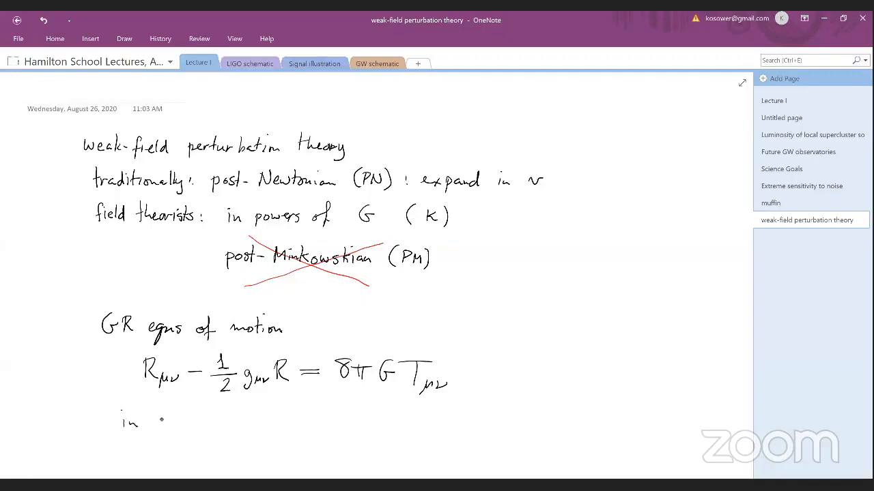
pyautogui.write('classical')
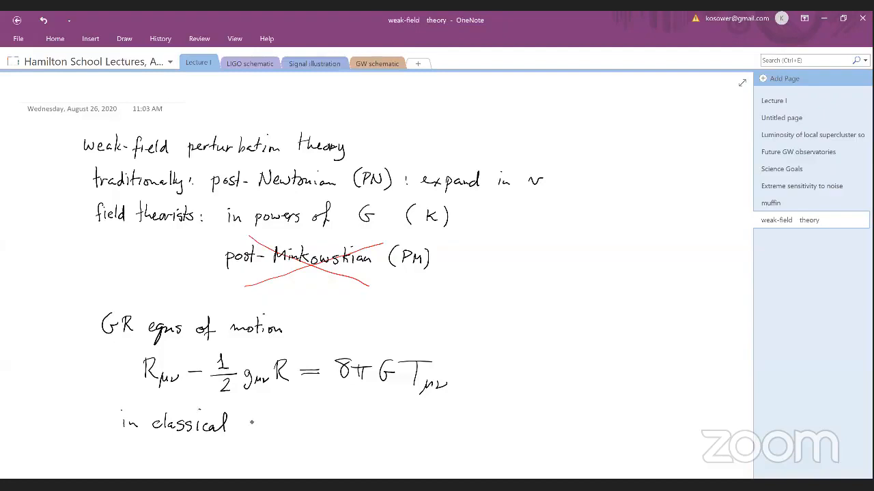
pyautogui.write('perturbation theo')
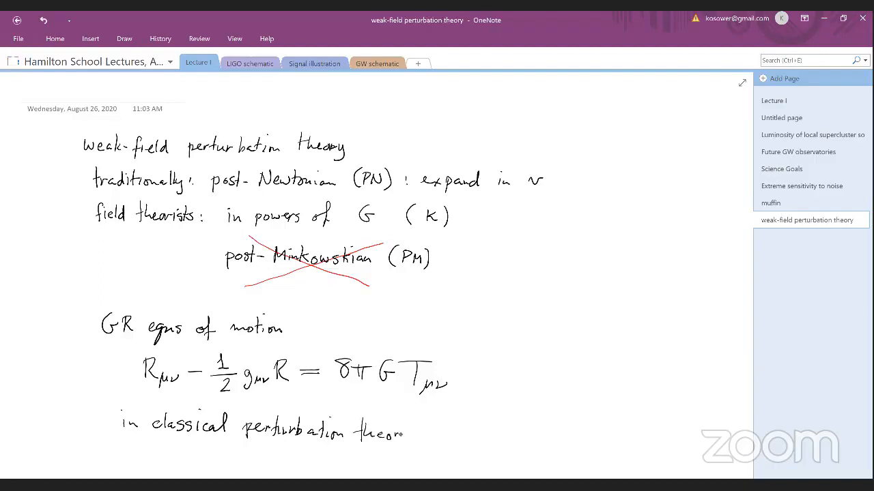
pyautogui.write('ry')
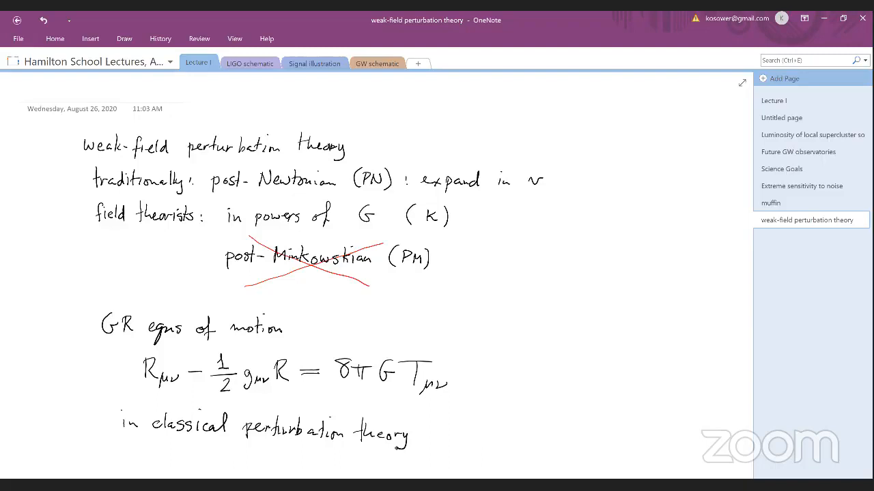
# Start a new page and handwrite 'It's usually phrased in Hamiltonian' with the H^PN formula start
pyautogui.click(783, 78)
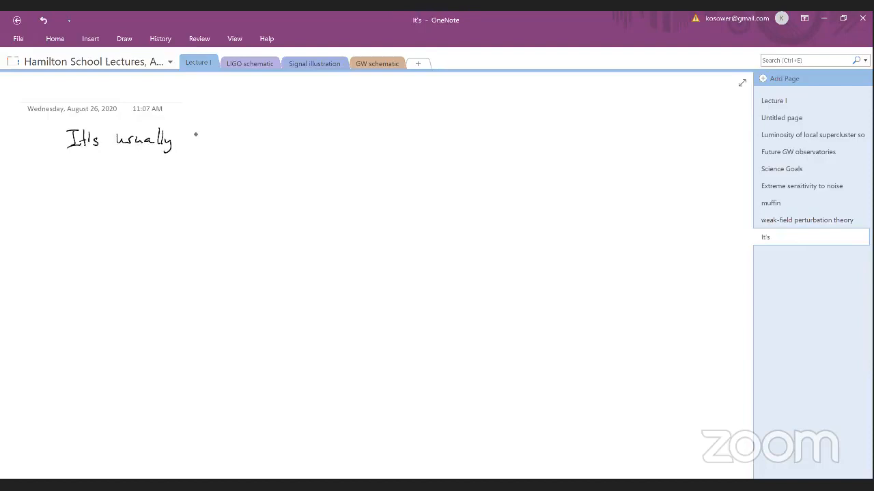
pyautogui.write('phrased in Hamiltonian')
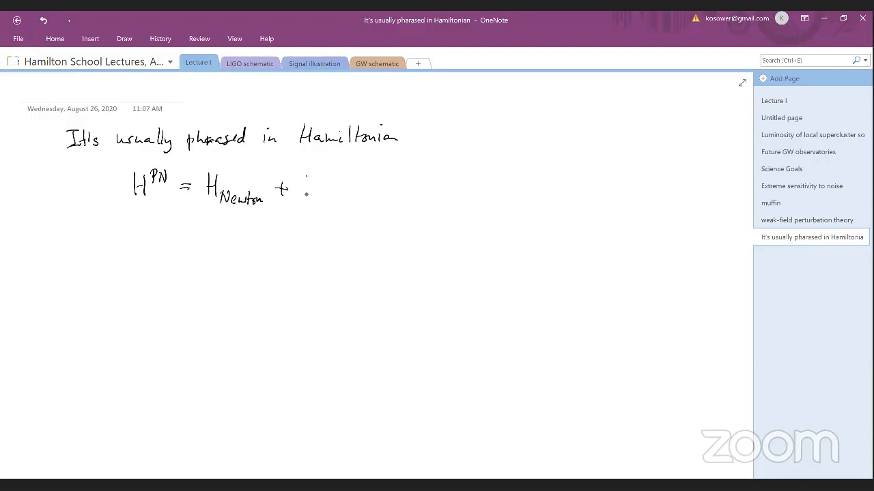
pyautogui.moveTo(307, 184); pyautogui.dragTo(353, 198)
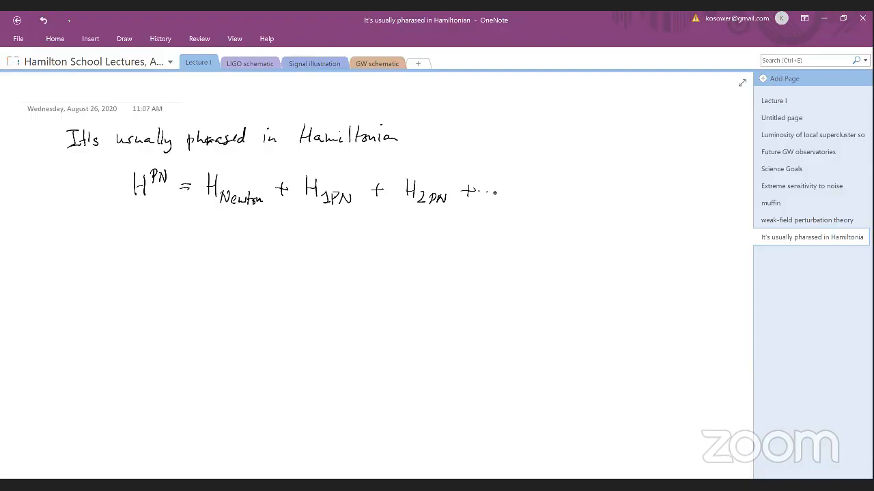
# Expand H^PN = m1+m2 + p1²/2m1 + p2²/2m2 + … + V^PN, then V^PN = −Gm1m2/|r12| + …
pyautogui.moveTo(185, 282); pyautogui.dragTo(198, 280)
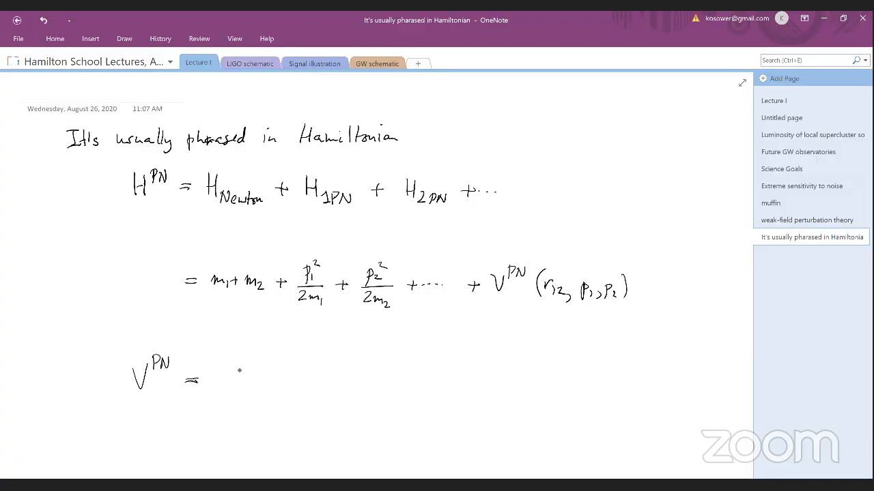
pyautogui.moveTo(218, 369); pyautogui.dragTo(303, 383)
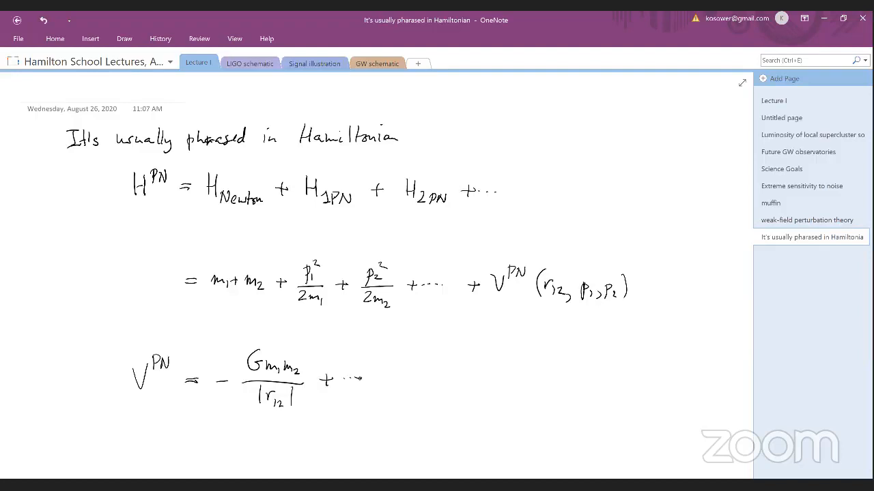
pyautogui.moveTo(373, 393)
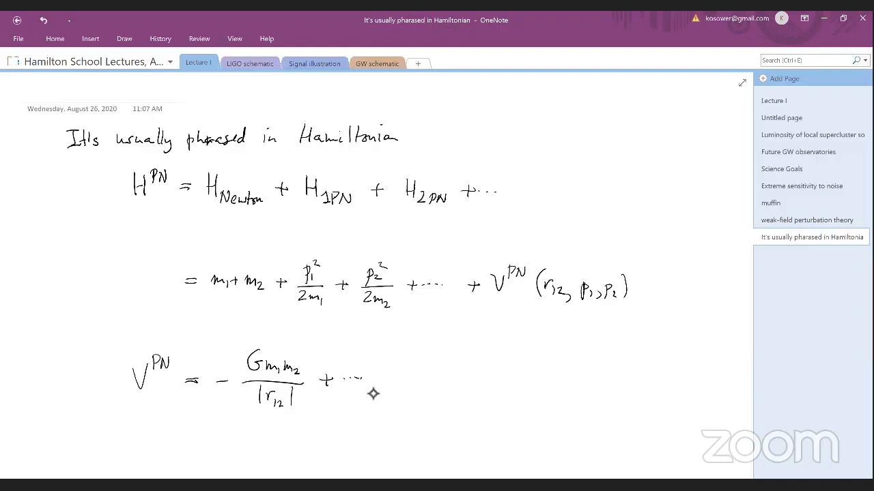
# On a new Weak-field regime page, sketch the binary emitting a wave λ and write λ >> R >> r
pyautogui.click(784, 77)
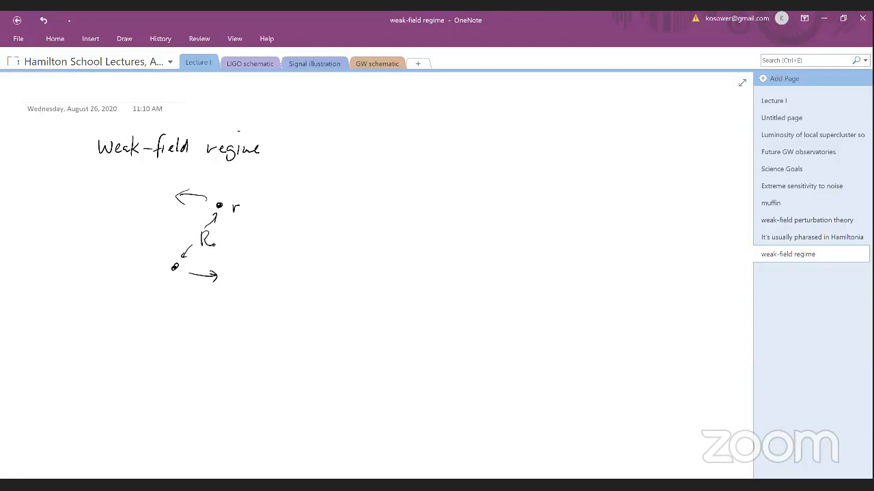
pyautogui.moveTo(253, 218); pyautogui.dragTo(371, 262)
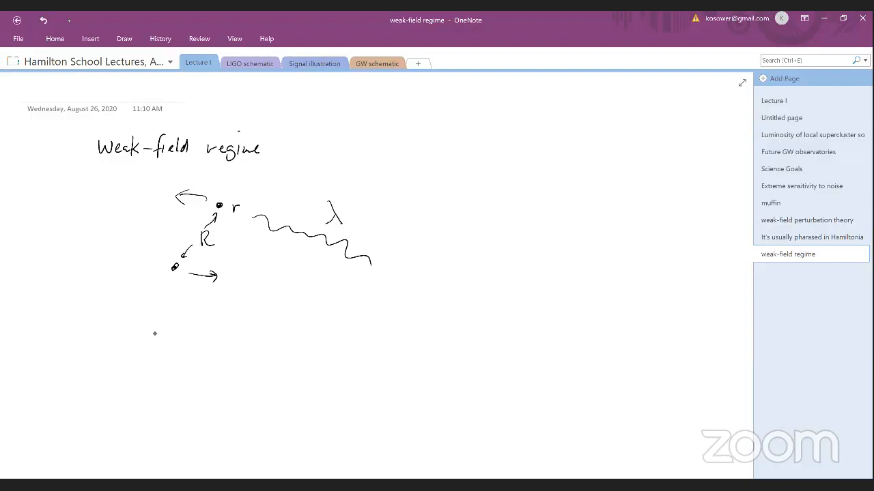
pyautogui.moveTo(150, 344); pyautogui.dragTo(270, 340)
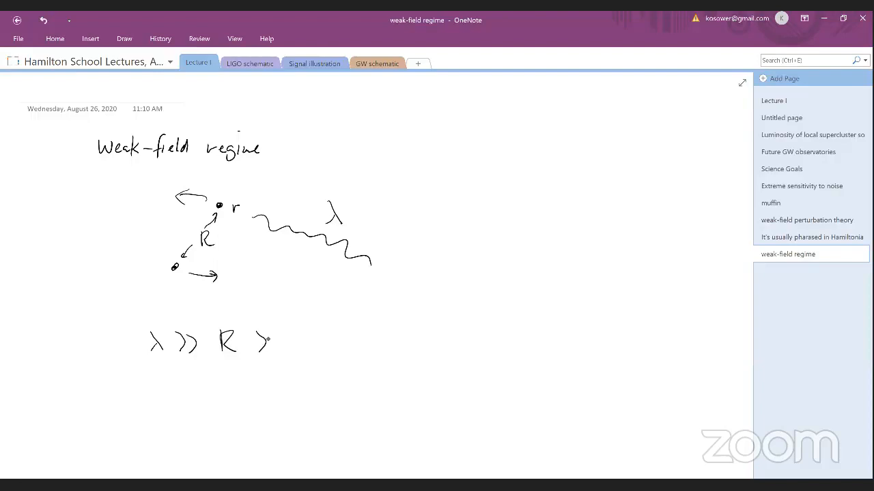
pyautogui.moveTo(289, 338); pyautogui.dragTo(303, 352)
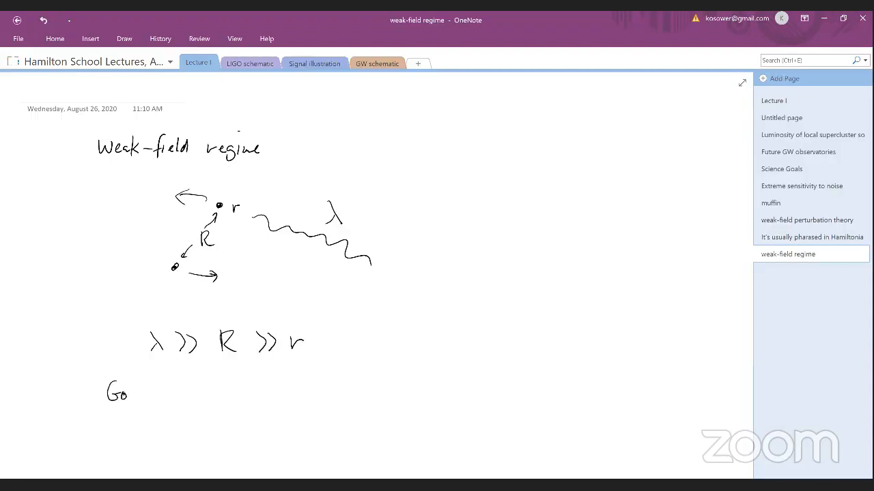
# Add the reference Goldberger & Rothstein beneath the scale hierarchy
pyautogui.write('Goldberger & l')
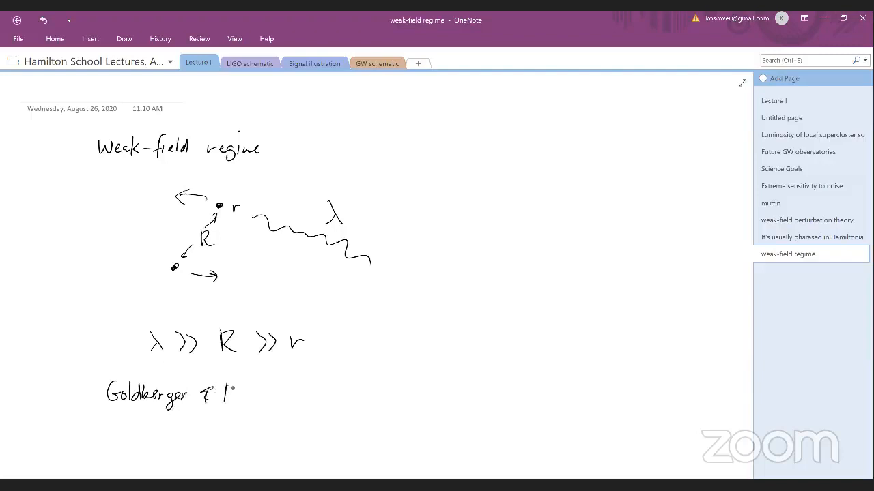
pyautogui.write('Rothstein')
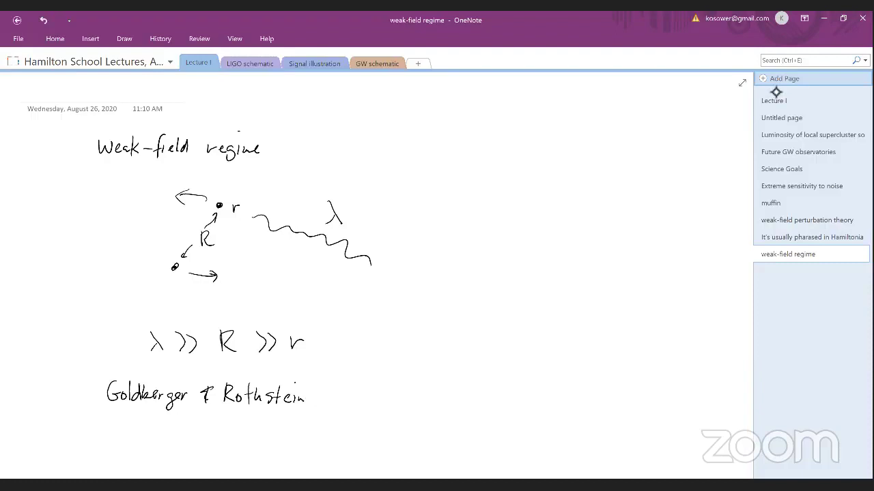
# On a new page, write V(p,r) as a G/|r12| power series with coefficients c_n(p)
pyautogui.click(783, 78)
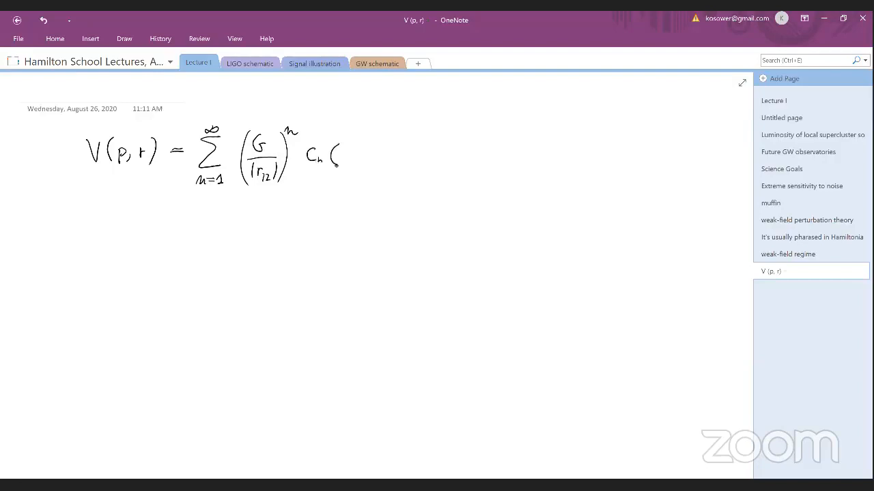
pyautogui.moveTo(331, 147); pyautogui.dragTo(357, 166)
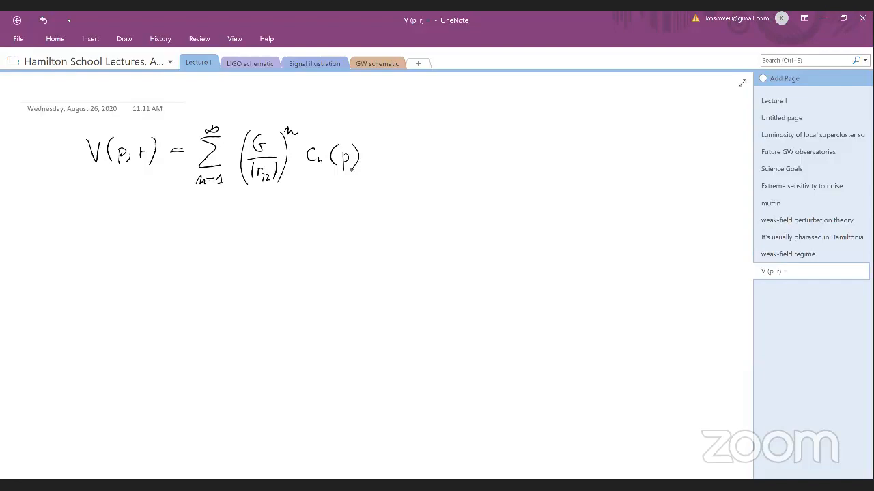
pyautogui.moveTo(82, 229); pyautogui.dragTo(112, 220)
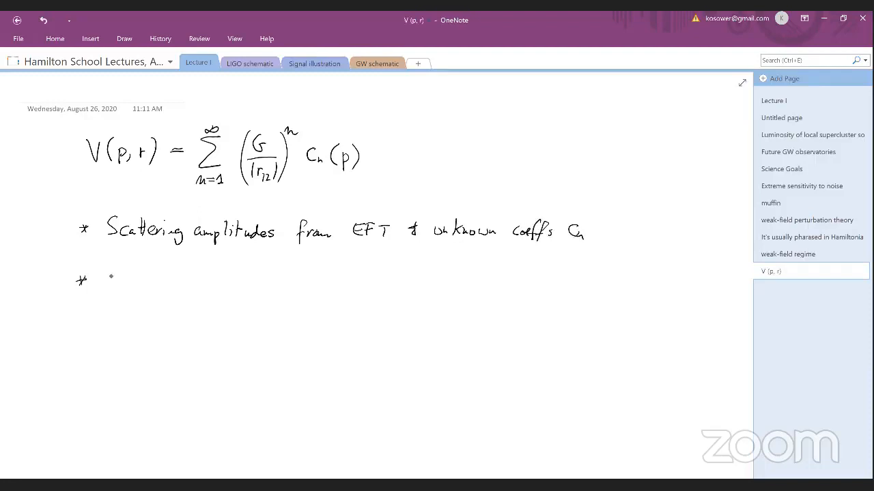
# Bullet 'Scattering amplitudes from classical limit of QFT' and note Bern et al G³
pyautogui.write('Scattering amplitudes')
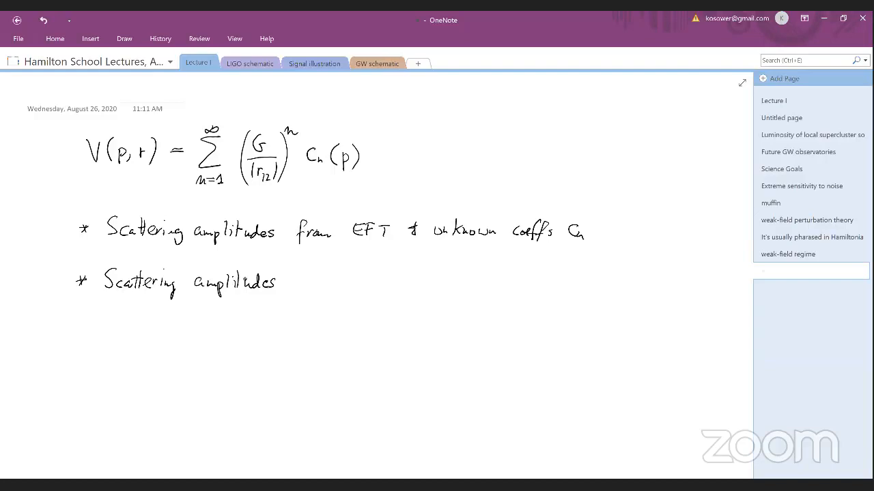
pyautogui.write('from classical limit of Q')
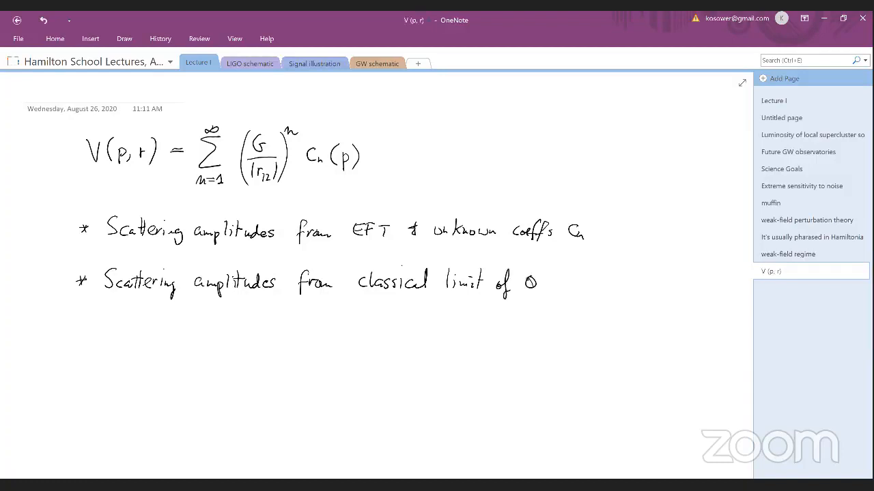
pyautogui.write('FT')
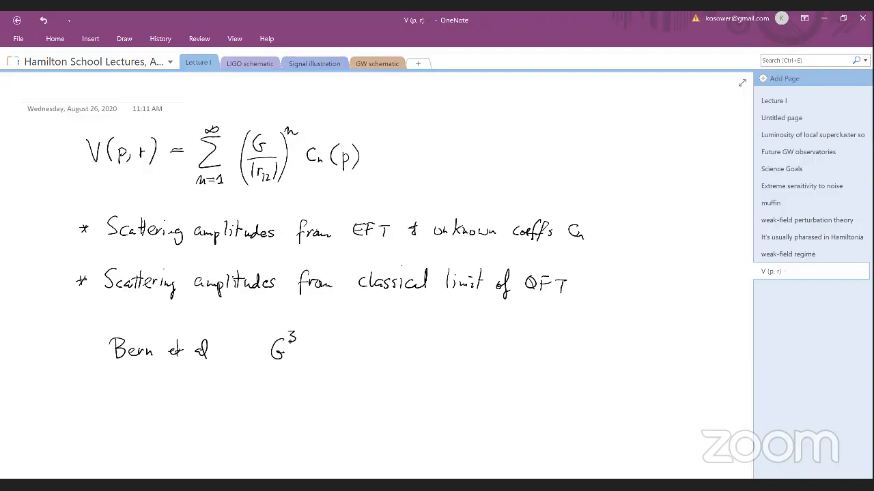
# Add a new page and head it 'Why Quantum Scattering Amplitudes?'
pyautogui.click(783, 78)
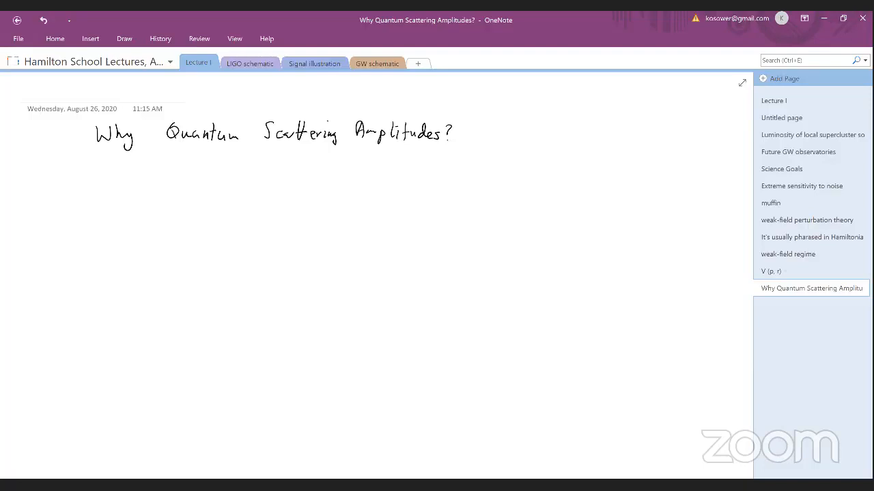
# Write the Philosophical bullet on physical quantities and structures, then '- Double copy simplifying GR'
pyautogui.moveTo(121, 175); pyautogui.dragTo(136, 175)
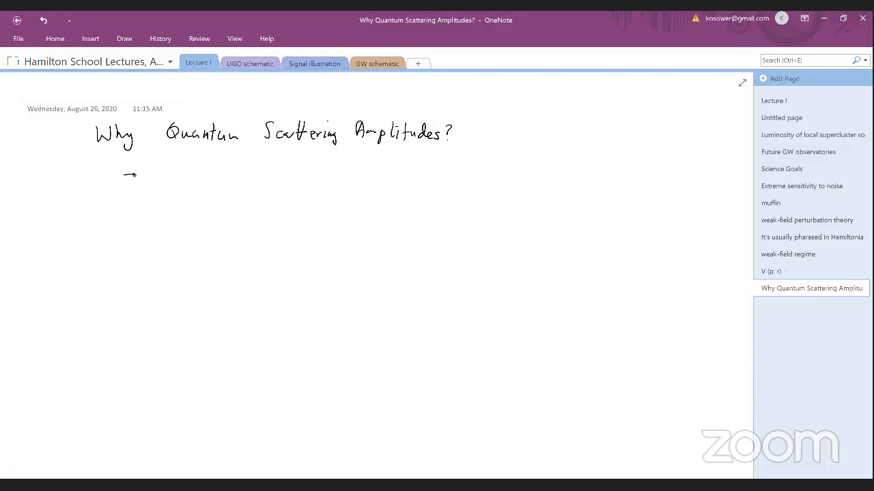
pyautogui.moveTo(123, 175); pyautogui.dragTo(183, 175)
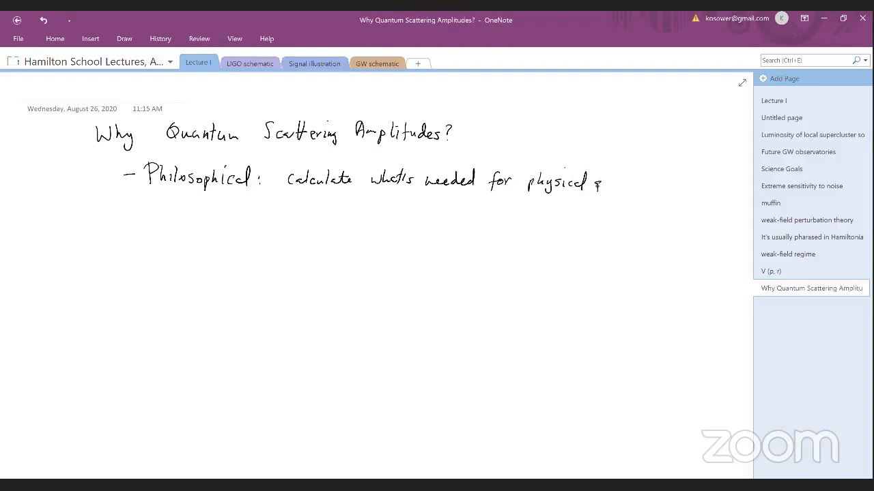
pyautogui.write('quantities')
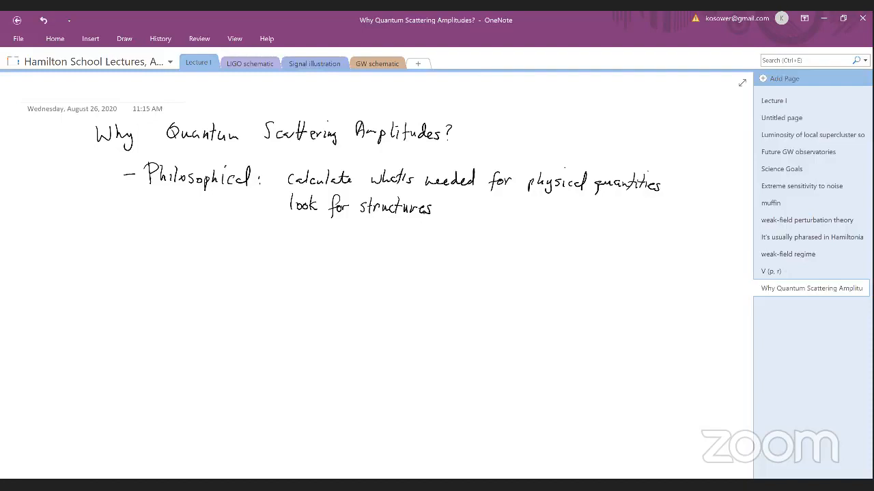
pyautogui.moveTo(126, 254); pyautogui.dragTo(142, 254)
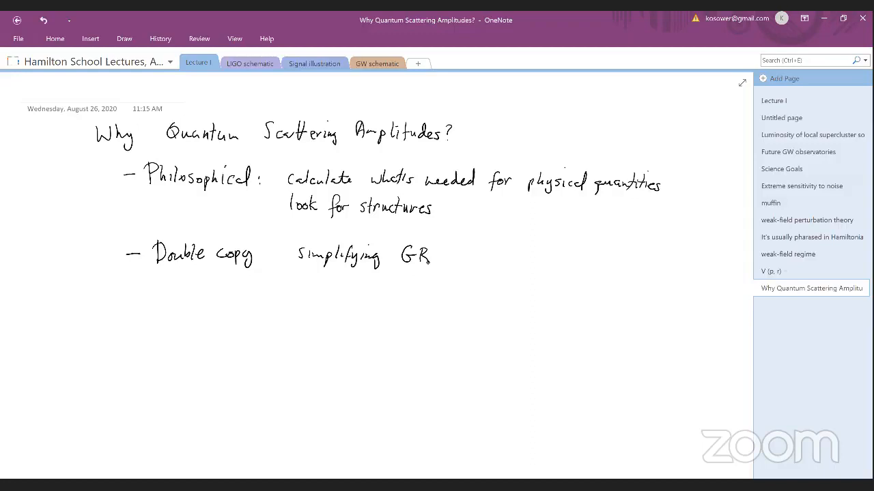
# Note GR Feynman rules' infinite vertices, ~100 three-point terms and optimal gauge choice
pyautogui.write('Feynman rules for GR : infinite numbe')
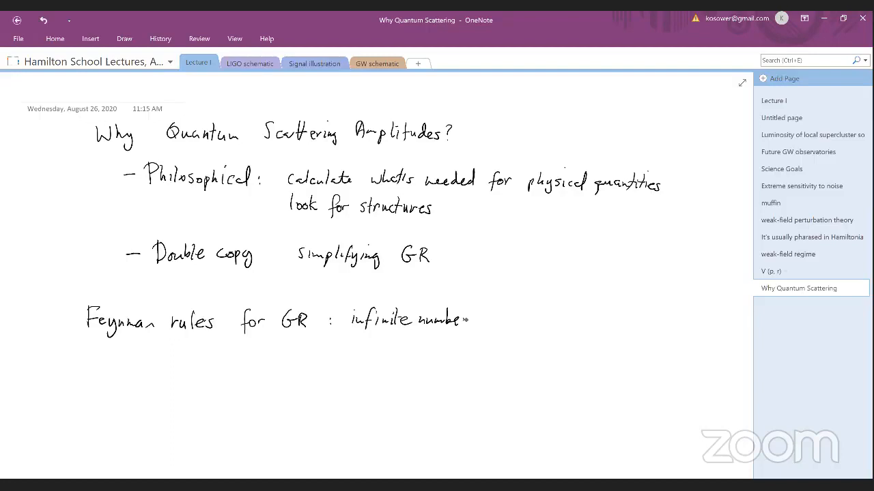
pyautogui.write('of vertices')
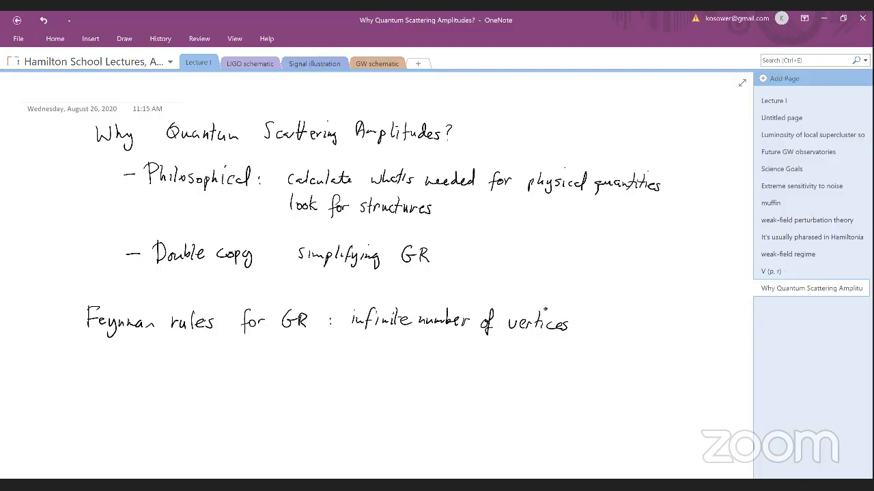
pyautogui.write('opt')
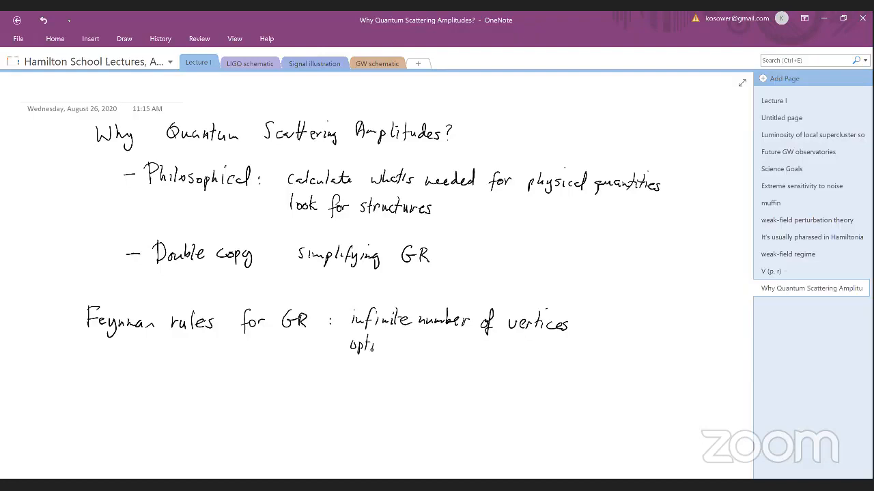
pyautogui.write('optimal gauge choice ~100 terms in 3pt')
pyautogui.write('>> Feynman rules for Y')
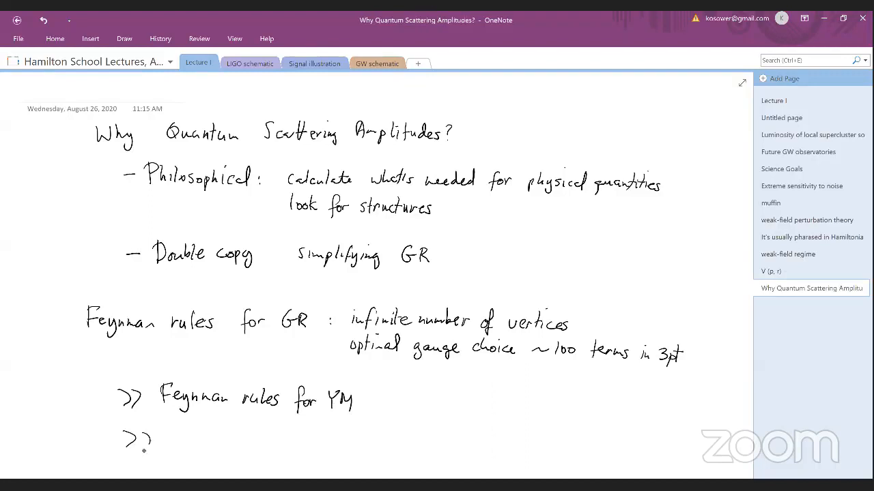
# Write '>> Modern amplitudes techniques' below '>> Feynman rules for YM'
pyautogui.write('Modern')
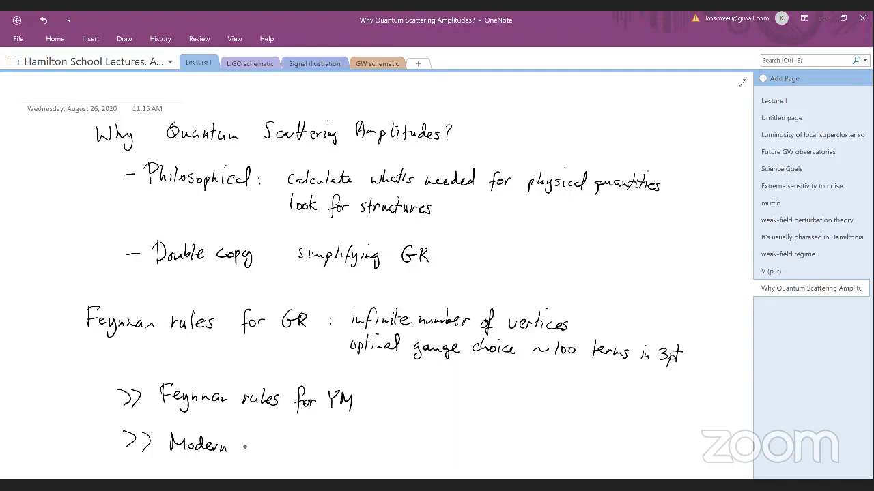
pyautogui.write('amplitudes')
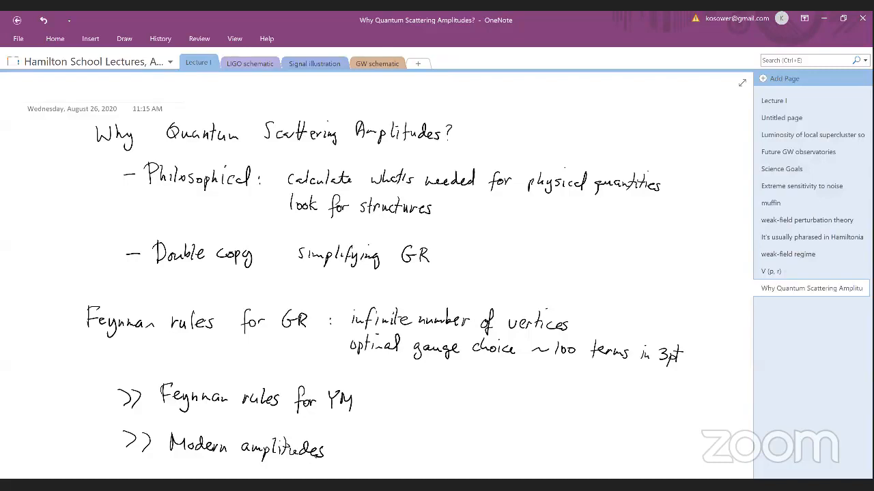
pyautogui.write('techniques')
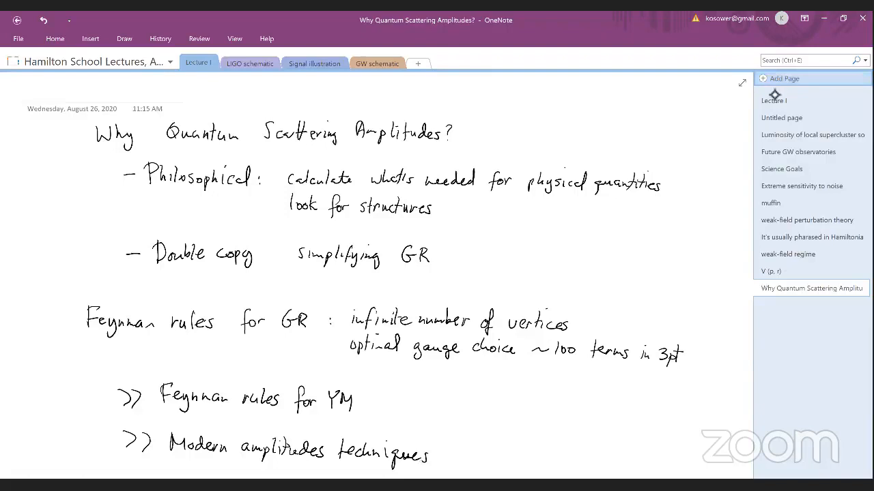
# On a new page, head it 'Gravitational Amplitudes ~ (Yang-Mills Amplitudes)²' and begin the 3-pt line
pyautogui.click(783, 78)
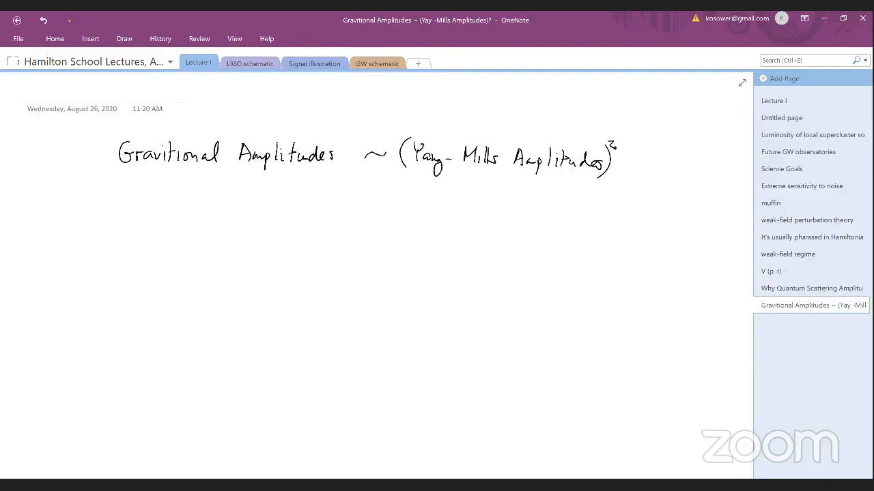
pyautogui.click(102, 216)
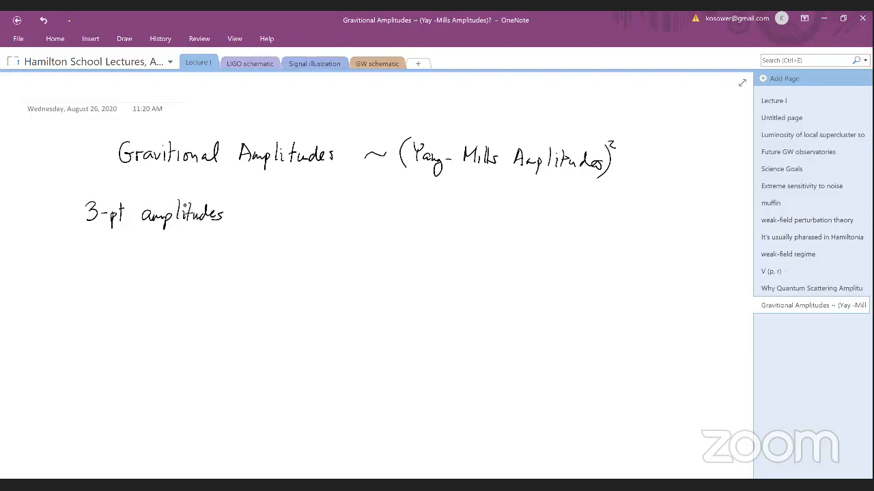
# Write '3-pt amplitudes, stripped of couplings' and A3(--+) = i⟨12⟩³ over a fraction bar
pyautogui.moveTo(239, 216); pyautogui.dragTo(317, 218)
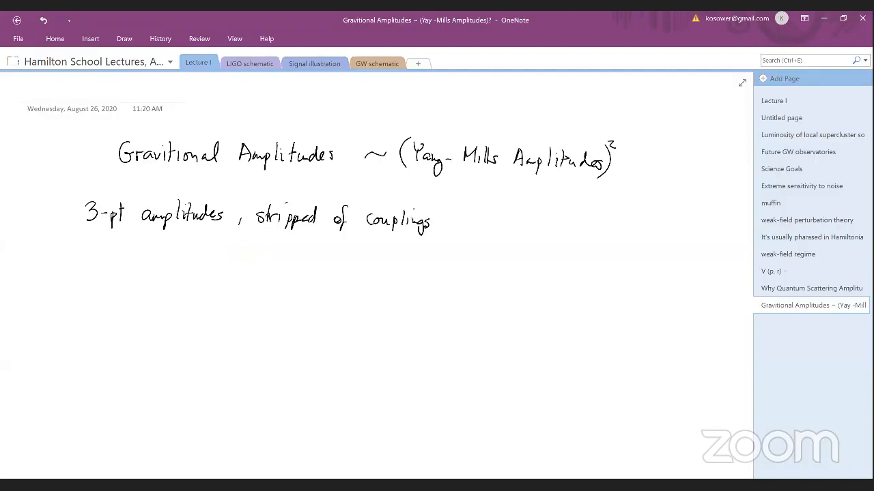
pyautogui.moveTo(225, 267); pyautogui.dragTo(256, 287)
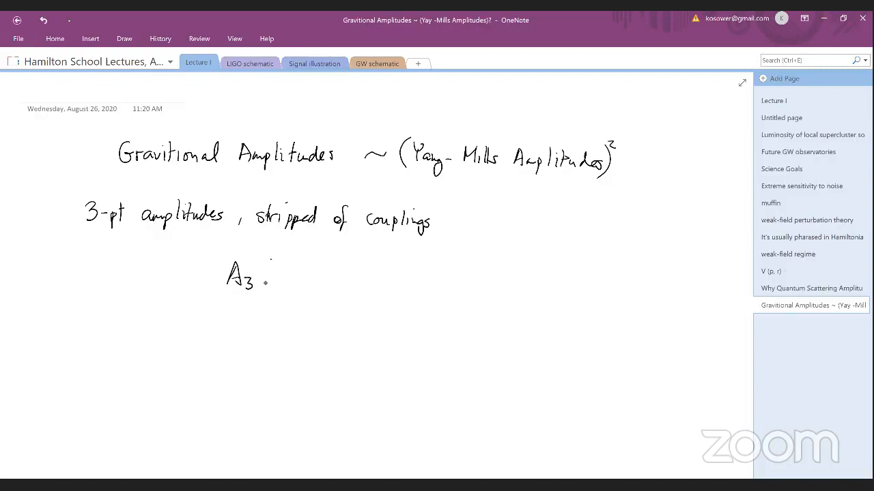
pyautogui.moveTo(273, 274); pyautogui.dragTo(348, 275)
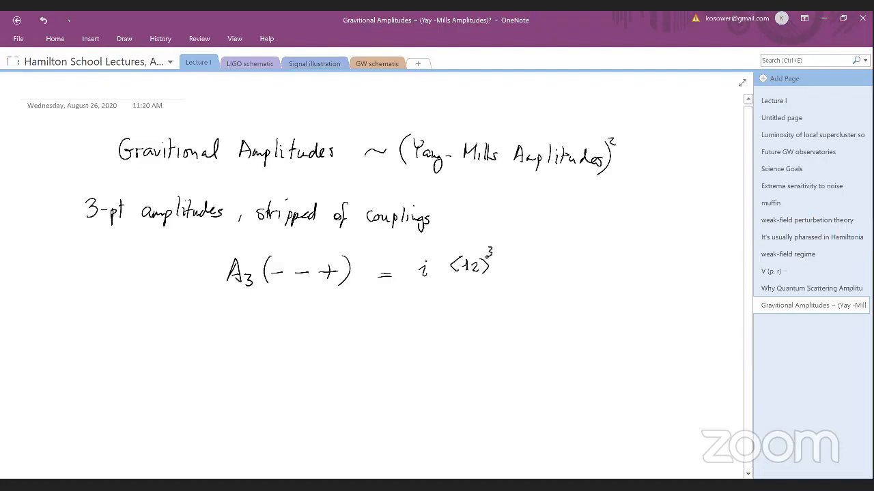
pyautogui.moveTo(434, 279); pyautogui.dragTo(555, 275)
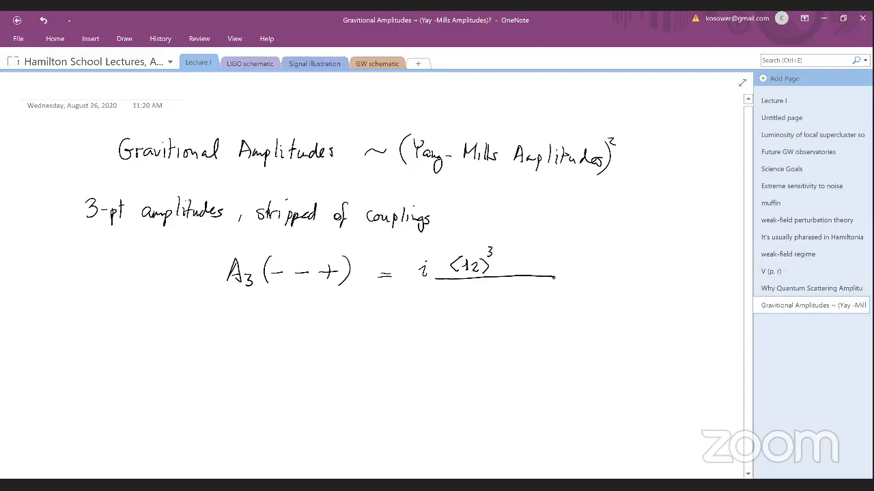